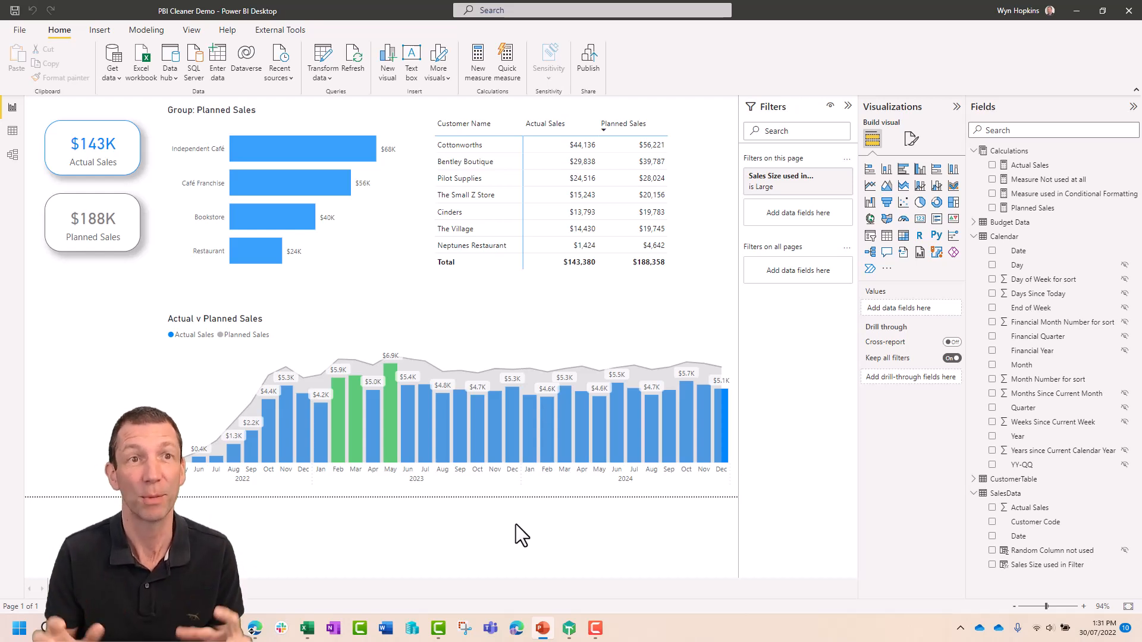
{"action": "mouse_move", "coordinate": [591, 524]}
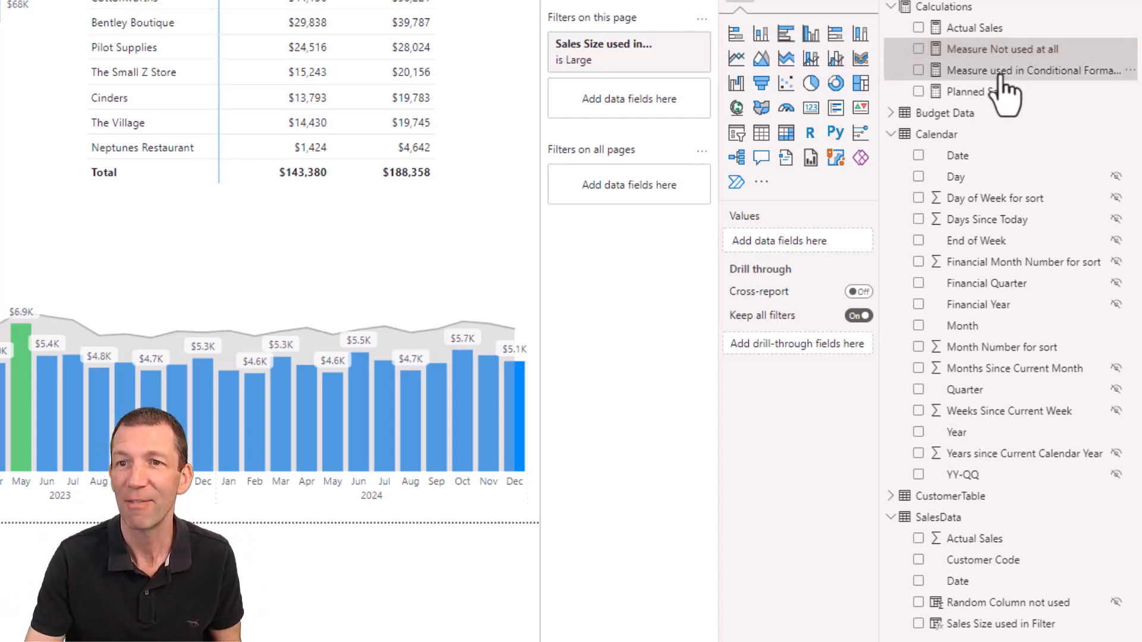
{"action": "mouse_move", "coordinate": [1020, 70]}
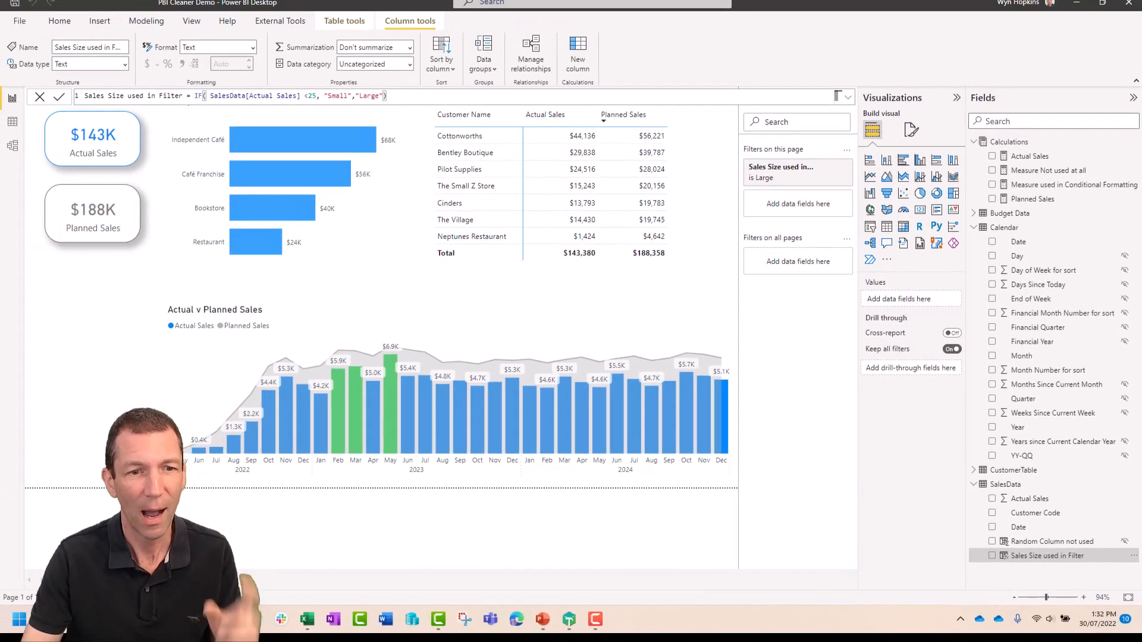
Step: Show the DAX formula of the Sales Size used in Filter column
{"action": "left_click", "coordinate": [255, 621]}
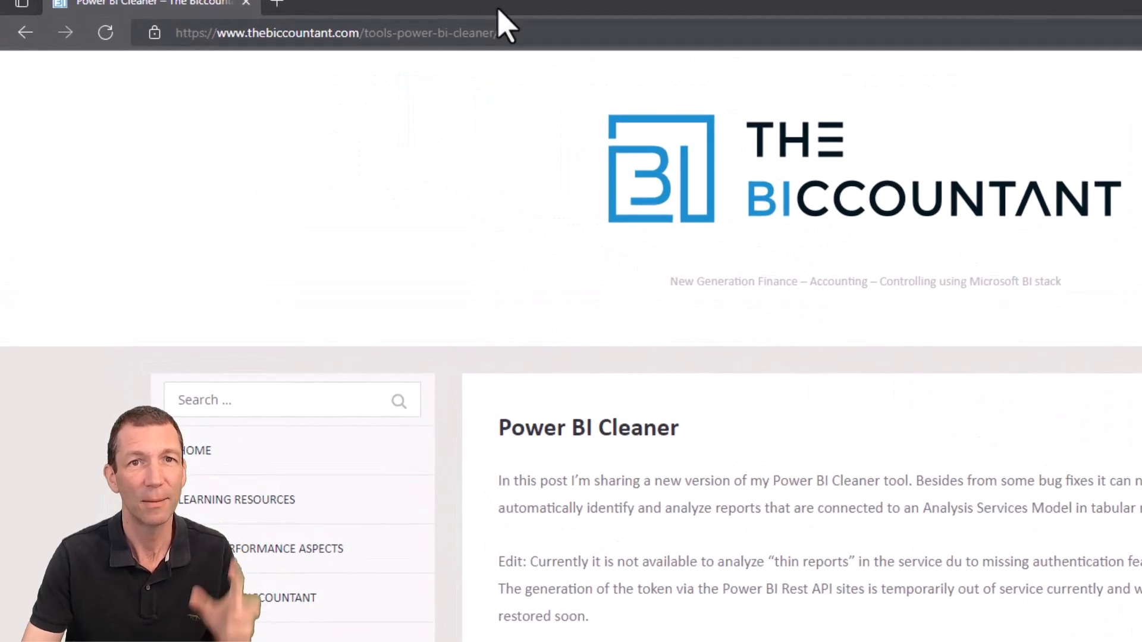
{"action": "left_click", "coordinate": [335, 32]}
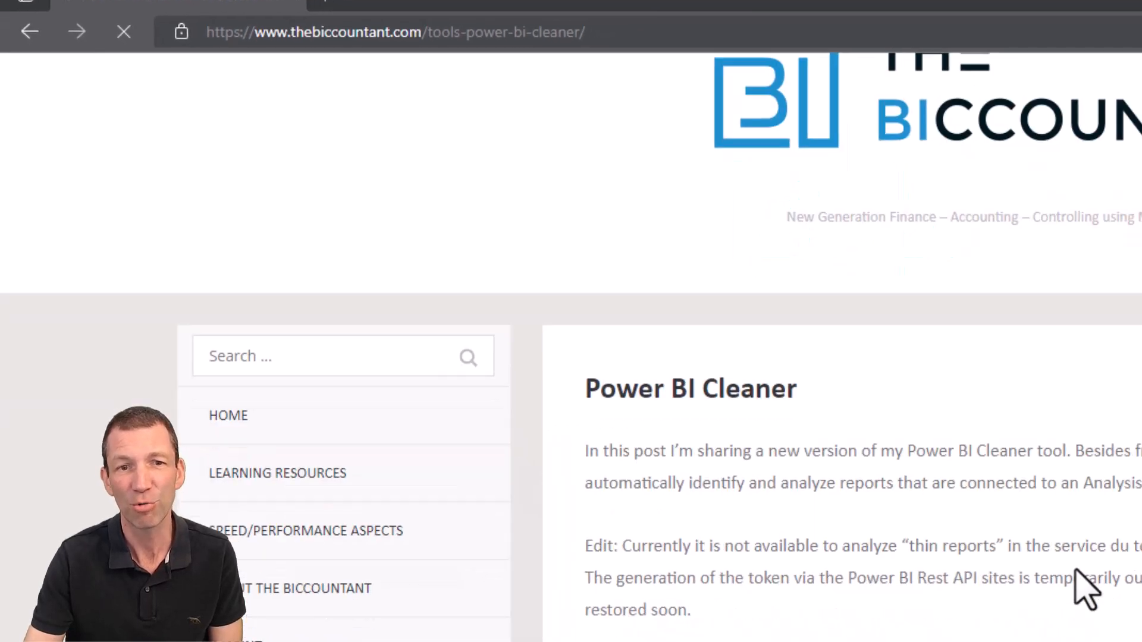
{"action": "scroll", "scroll_direction": "down", "scroll_amount": 3}
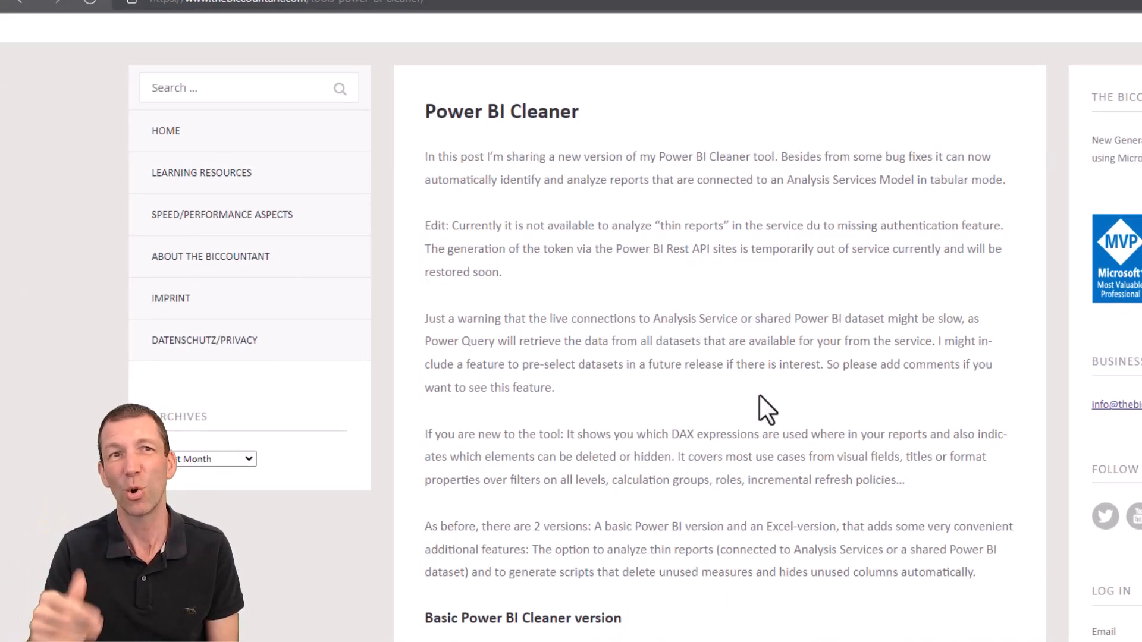
{"action": "mouse_move", "coordinate": [560, 444]}
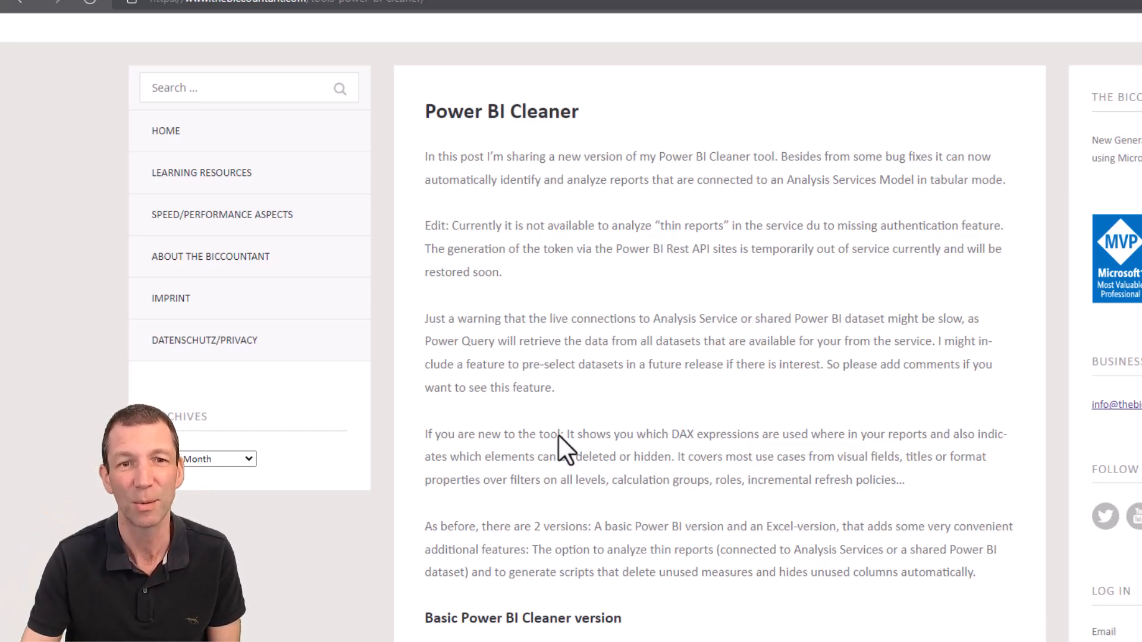
{"action": "scroll", "scroll_direction": "down", "scroll_amount": 3}
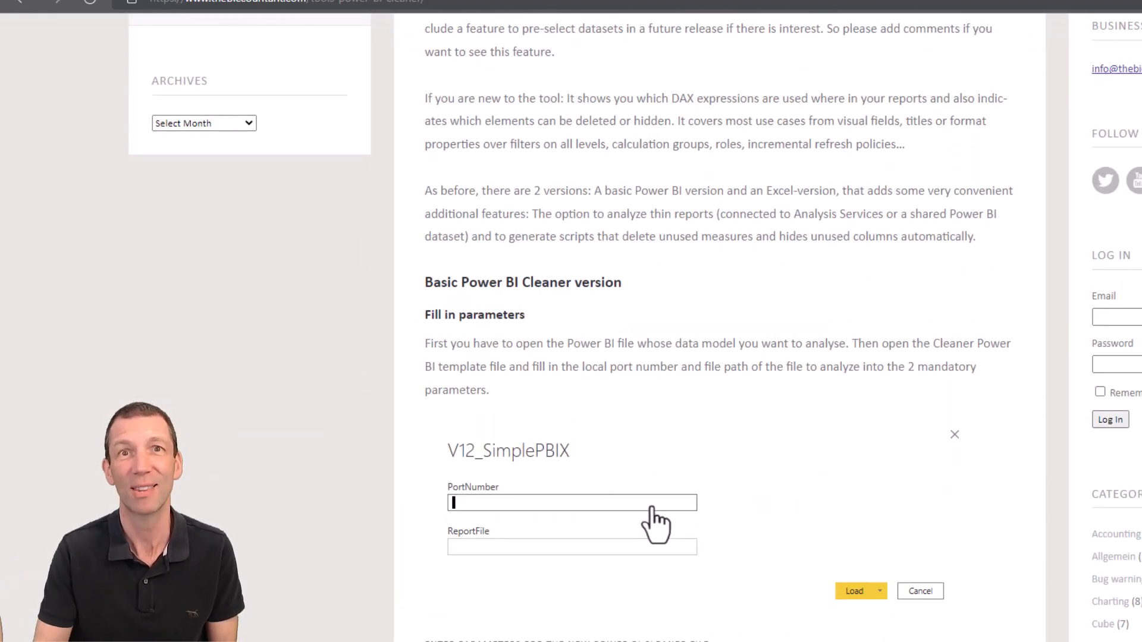
{"action": "mouse_move", "coordinate": [738, 326]}
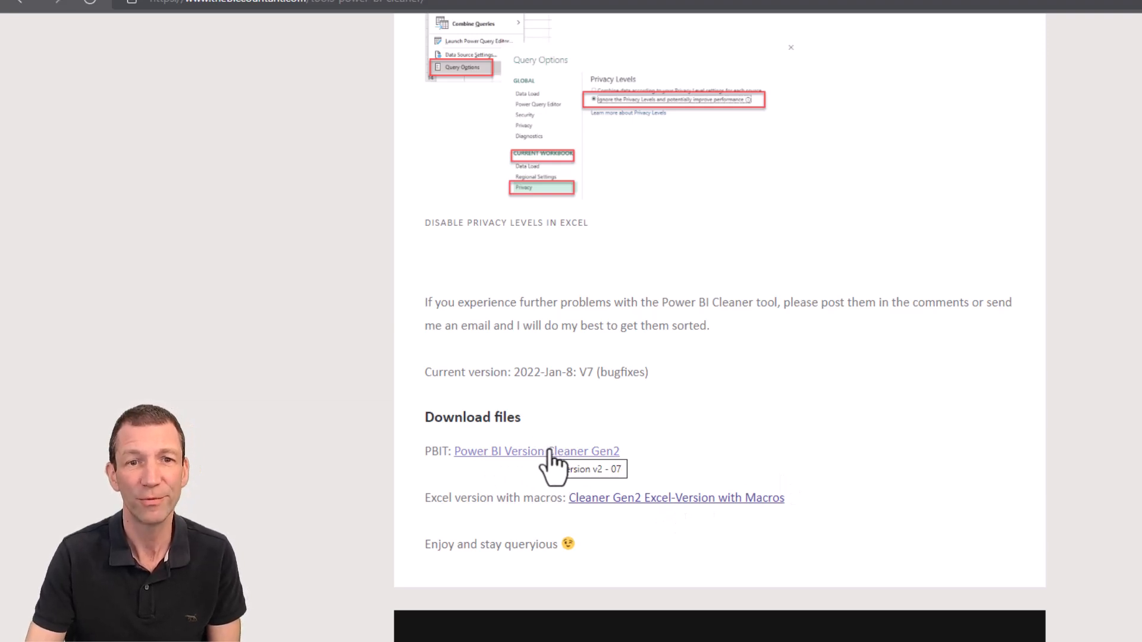
{"action": "mouse_move", "coordinate": [685, 517]}
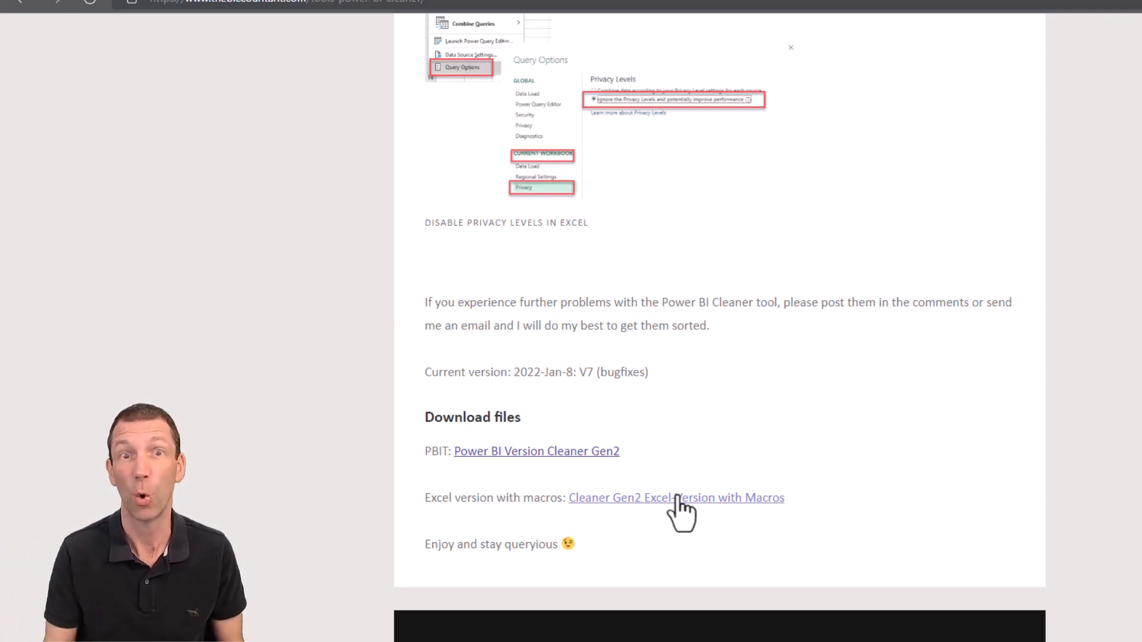
{"action": "mouse_move", "coordinate": [502, 484]}
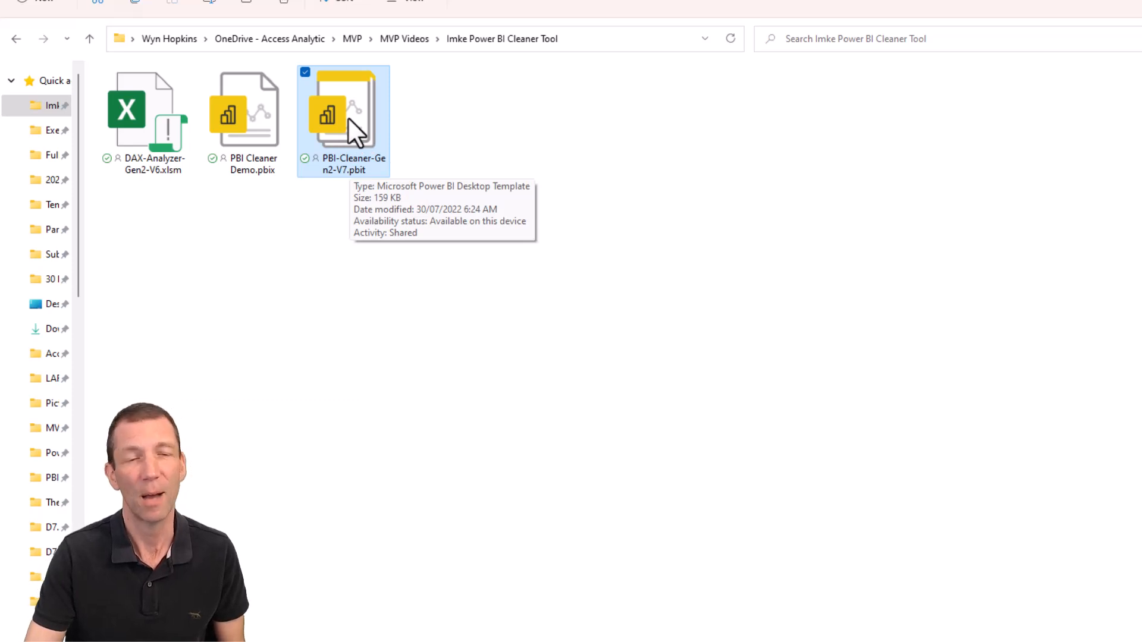
Step: Launch PBI-Cleaner-Gen2-V7.pbit from the Imke Power BI Cleaner Tool folder
{"action": "double_click", "coordinate": [343, 117]}
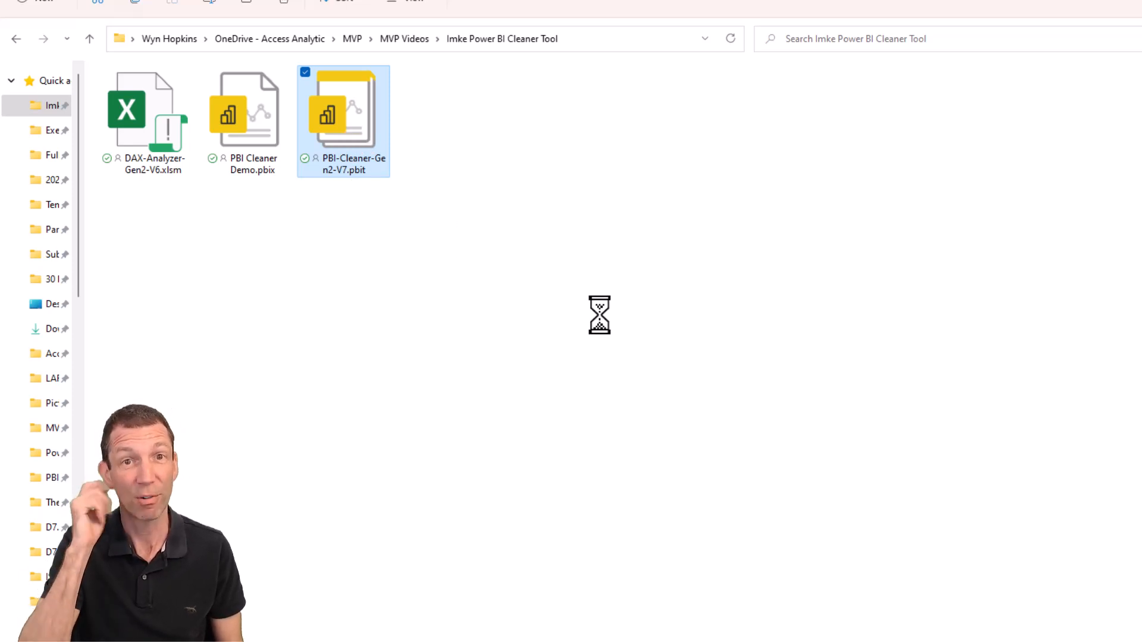
{"action": "double_click", "coordinate": [342, 111]}
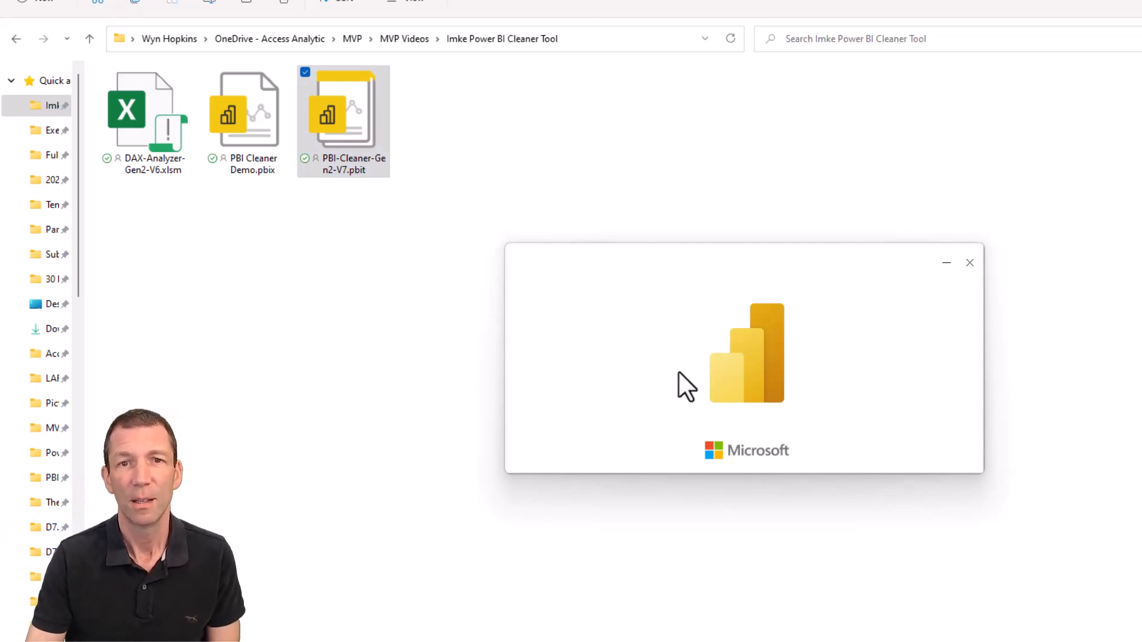
{"action": "mouse_move", "coordinate": [700, 391]}
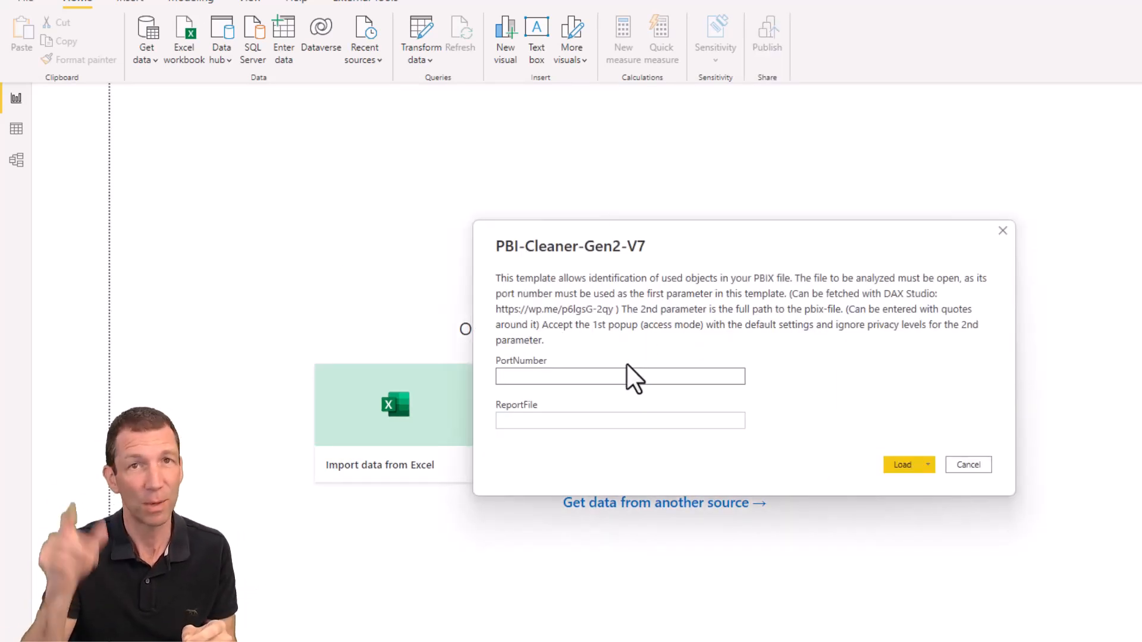
Step: Place the cursor in the PortNumber field of the template's parameter prompt
{"action": "left_click", "coordinate": [620, 376]}
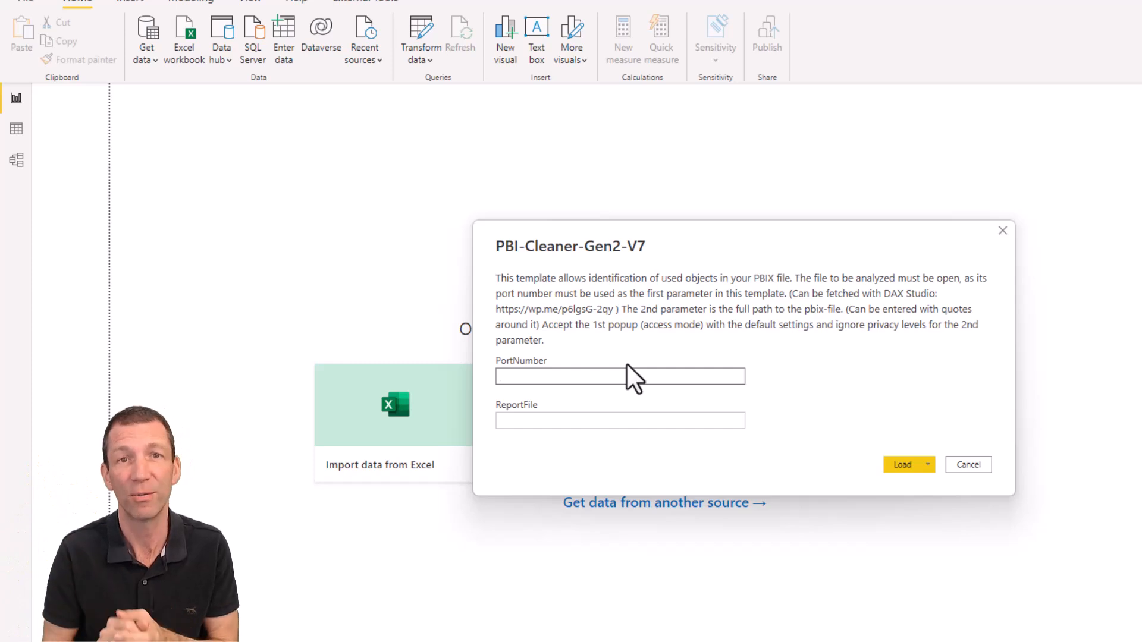
{"action": "mouse_move", "coordinate": [477, 385]}
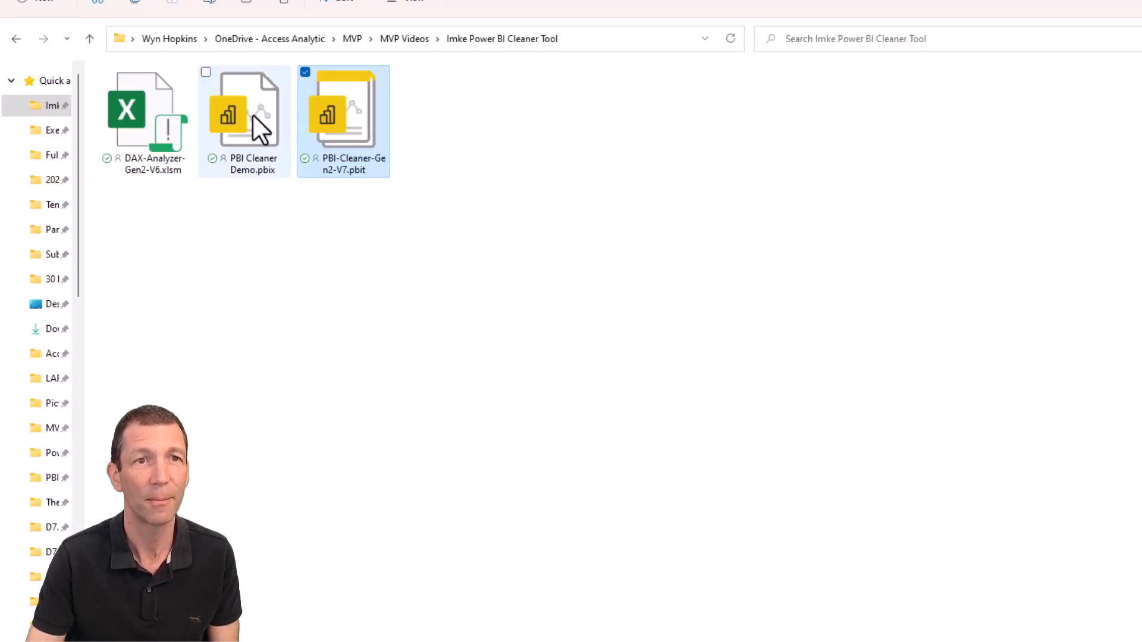
Step: Copy the full path of PBI Cleaner Demo.pbix via Copy as path
{"action": "left_click", "coordinate": [244, 113]}
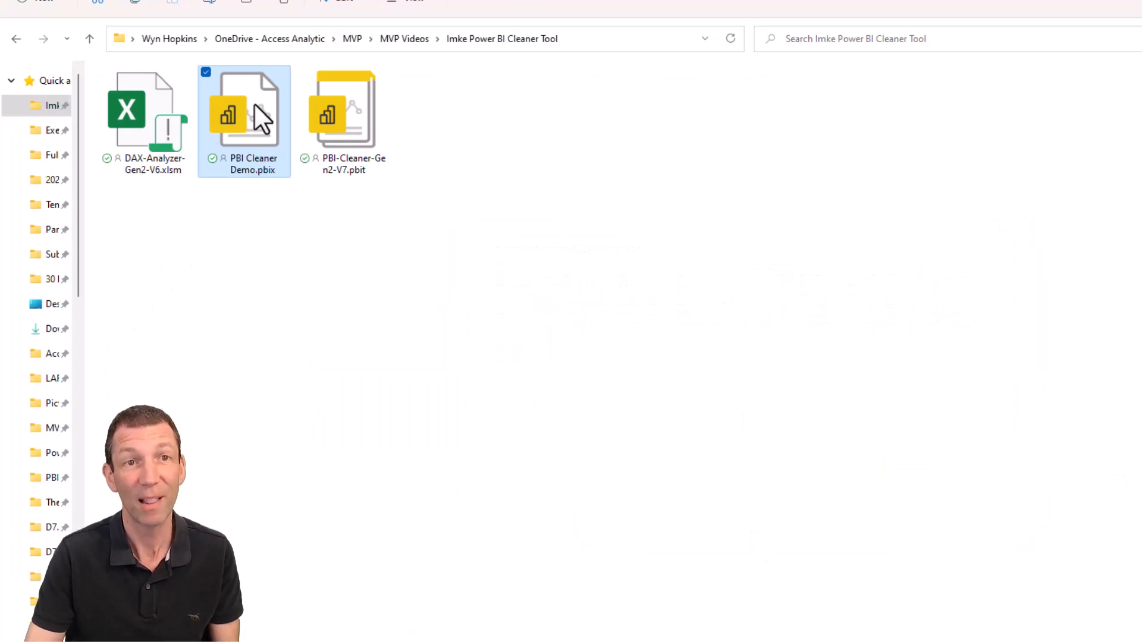
{"action": "right_click", "coordinate": [243, 113]}
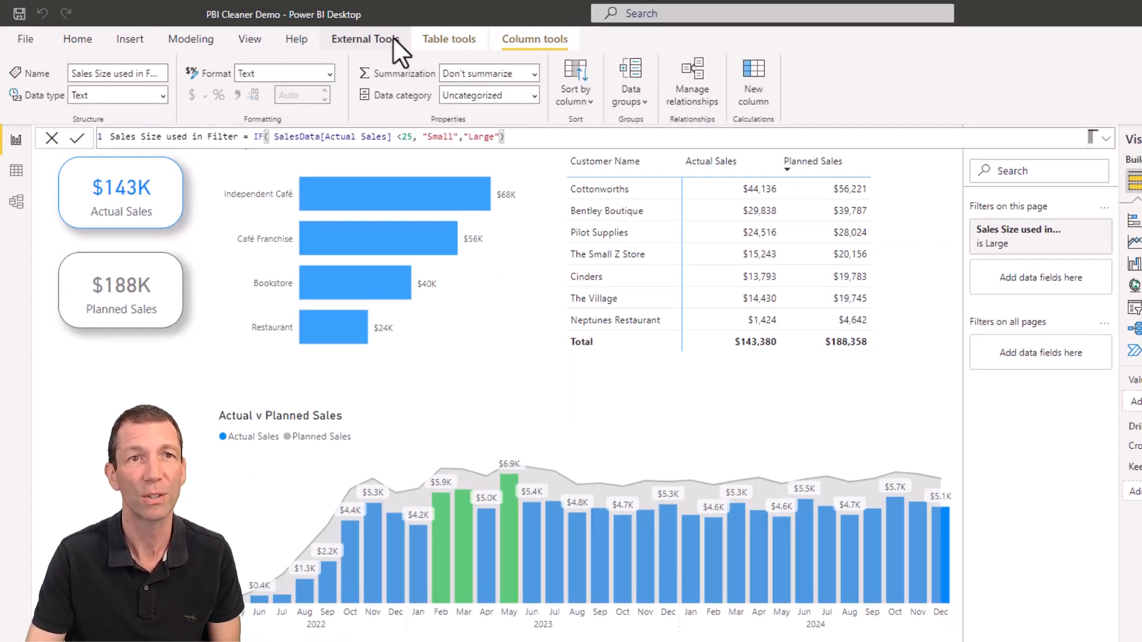
Step: Launch DAX Studio from External Tools and connect it to the demo model at localhost:58291
{"action": "left_click", "coordinate": [365, 38]}
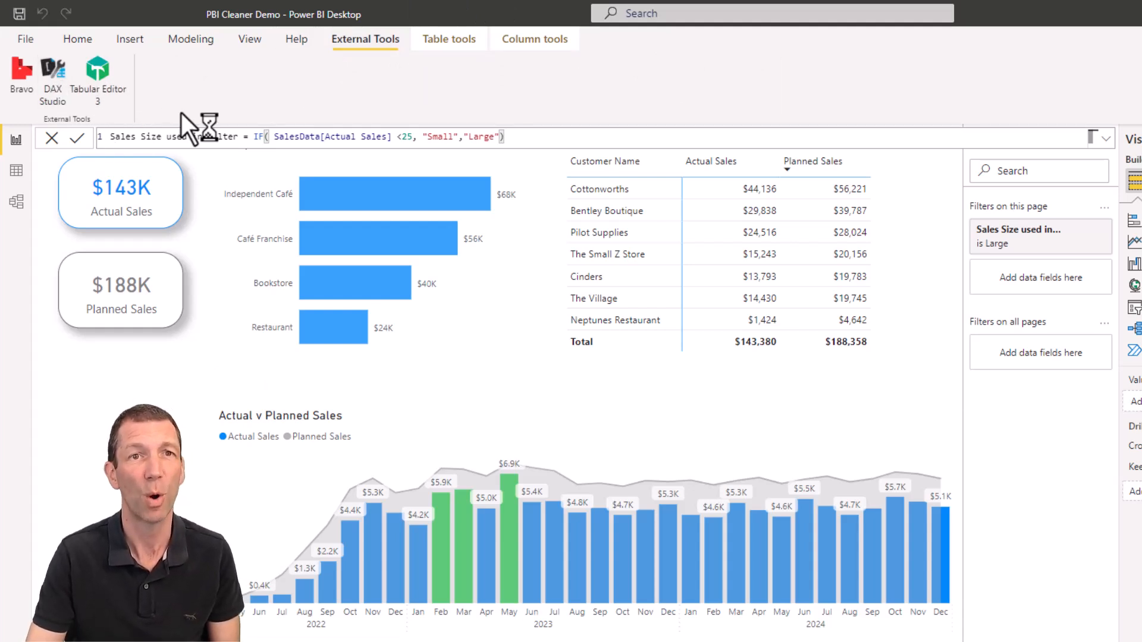
{"action": "left_click", "coordinate": [51, 72]}
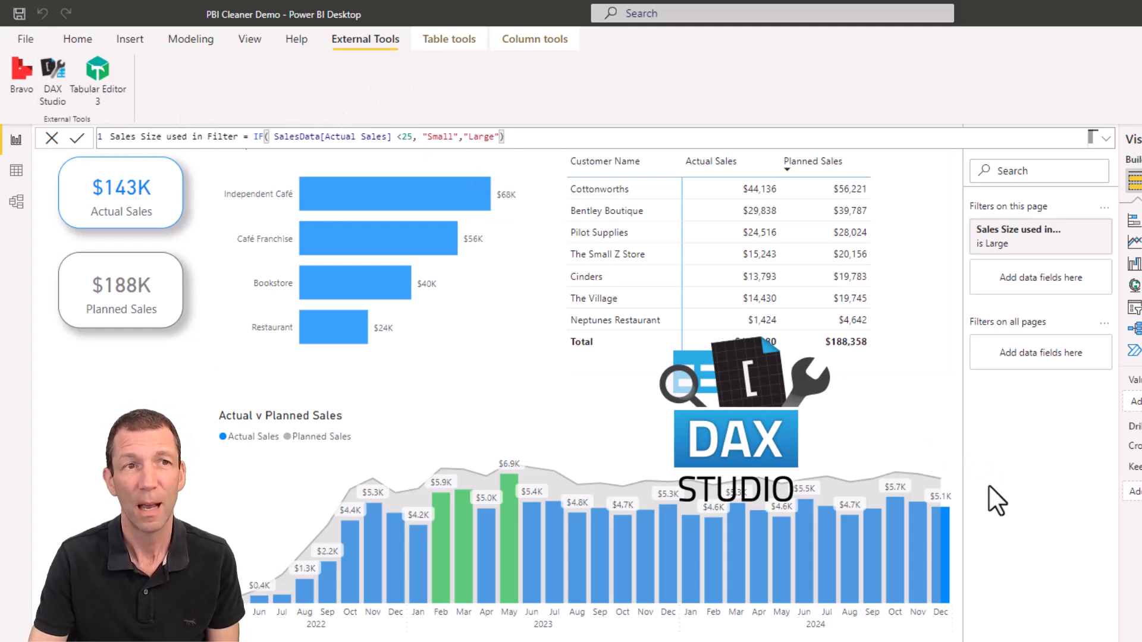
{"action": "left_click", "coordinate": [53, 72]}
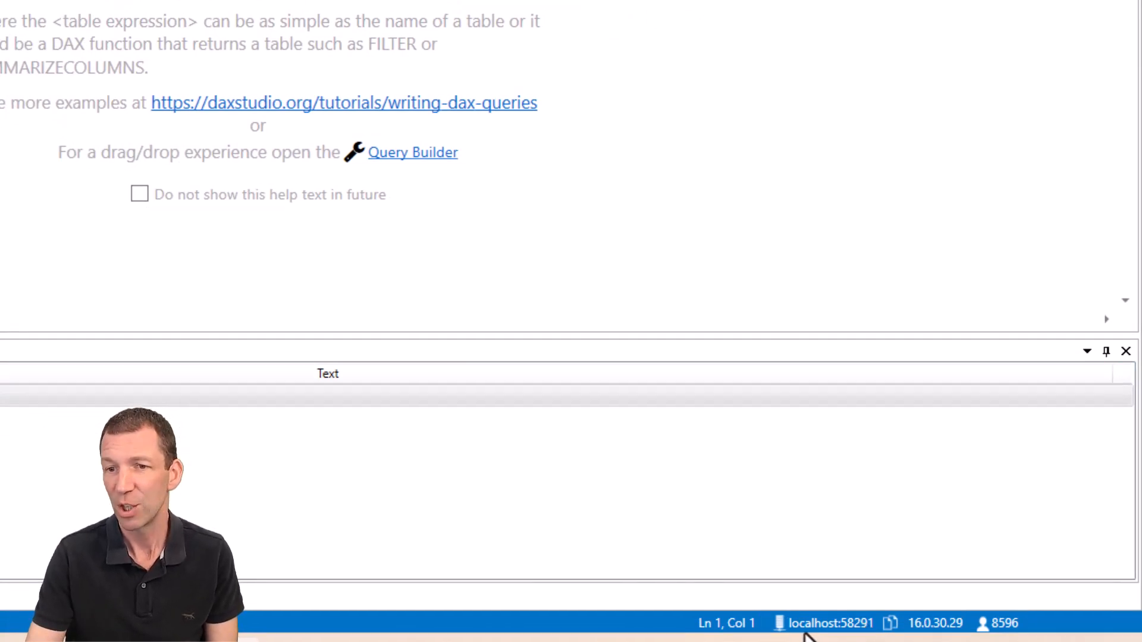
{"action": "mouse_move", "coordinate": [893, 622]}
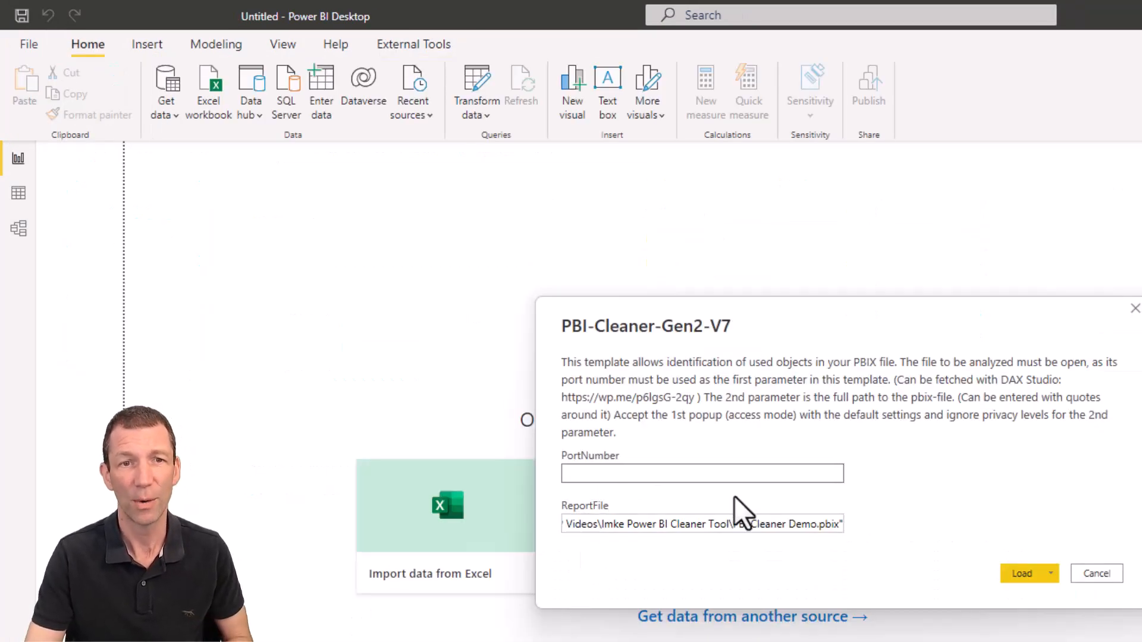
Step: Enter localhost:58291 as PortNumber, load the template and save Ignore Privacy Levels
{"action": "type", "text": "localhost:8291"}
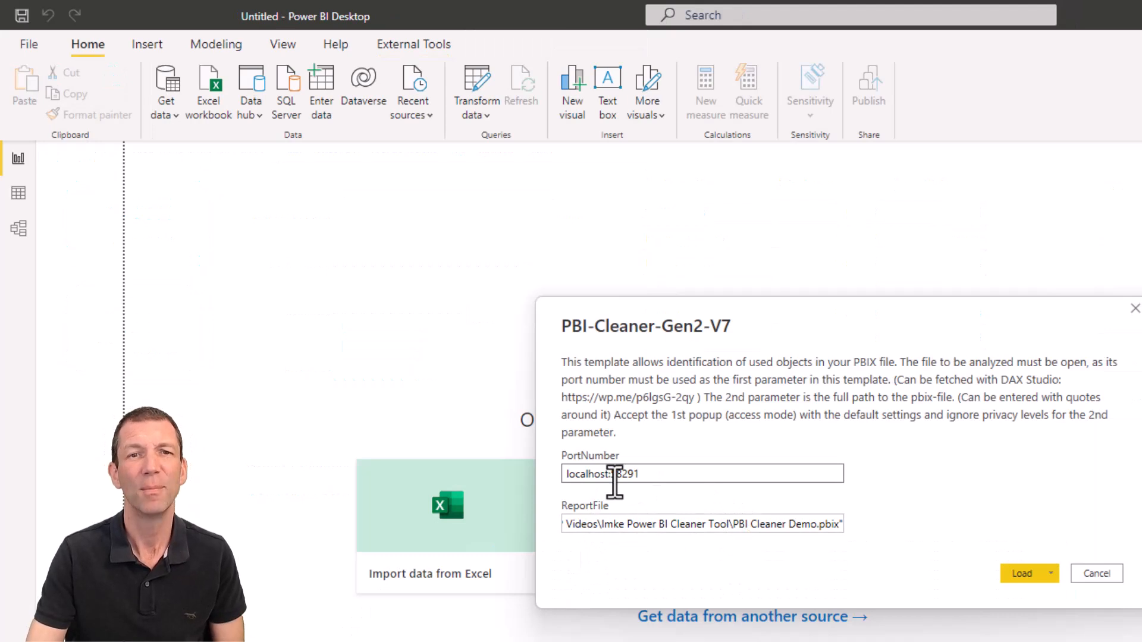
{"action": "double_click", "coordinate": [622, 473]}
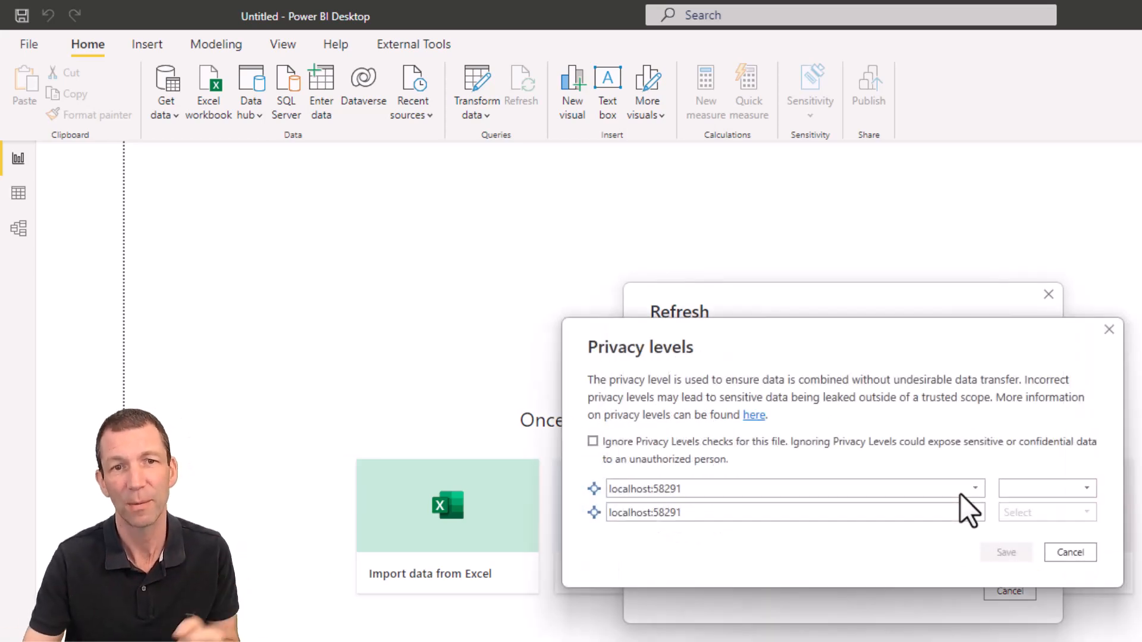
{"action": "left_click", "coordinate": [592, 442]}
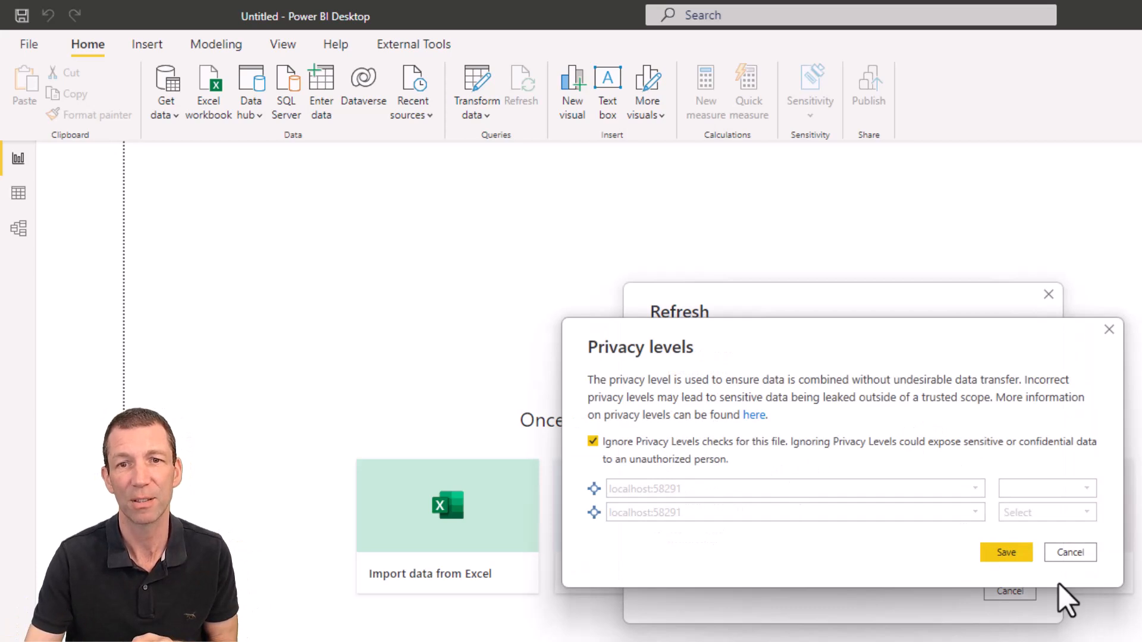
{"action": "left_click", "coordinate": [1005, 552]}
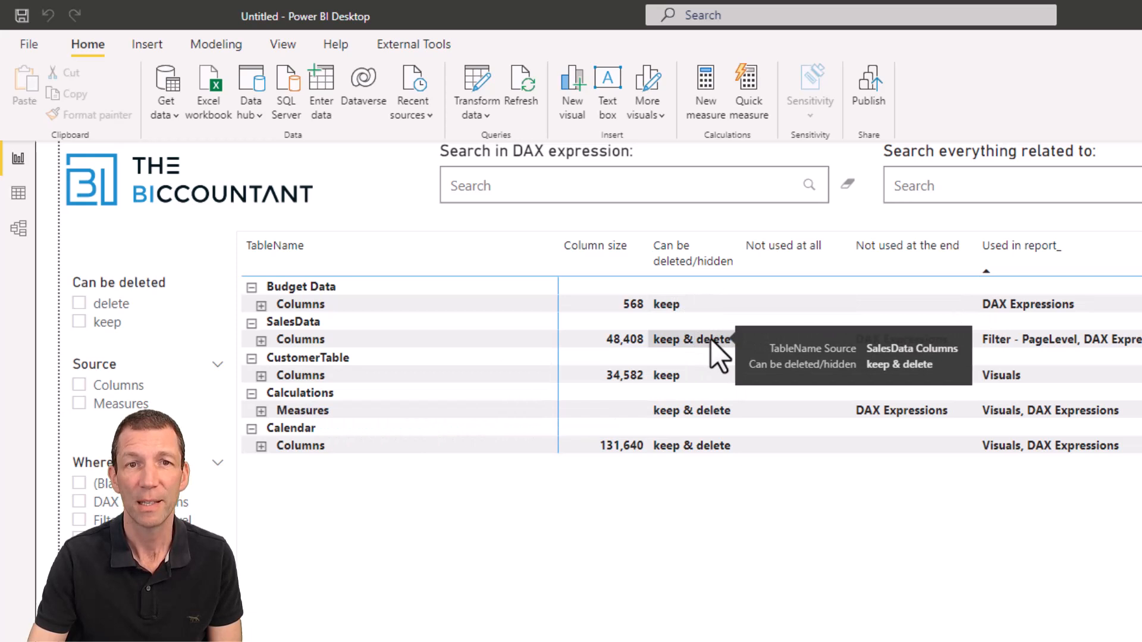
{"action": "mouse_move", "coordinate": [703, 415]}
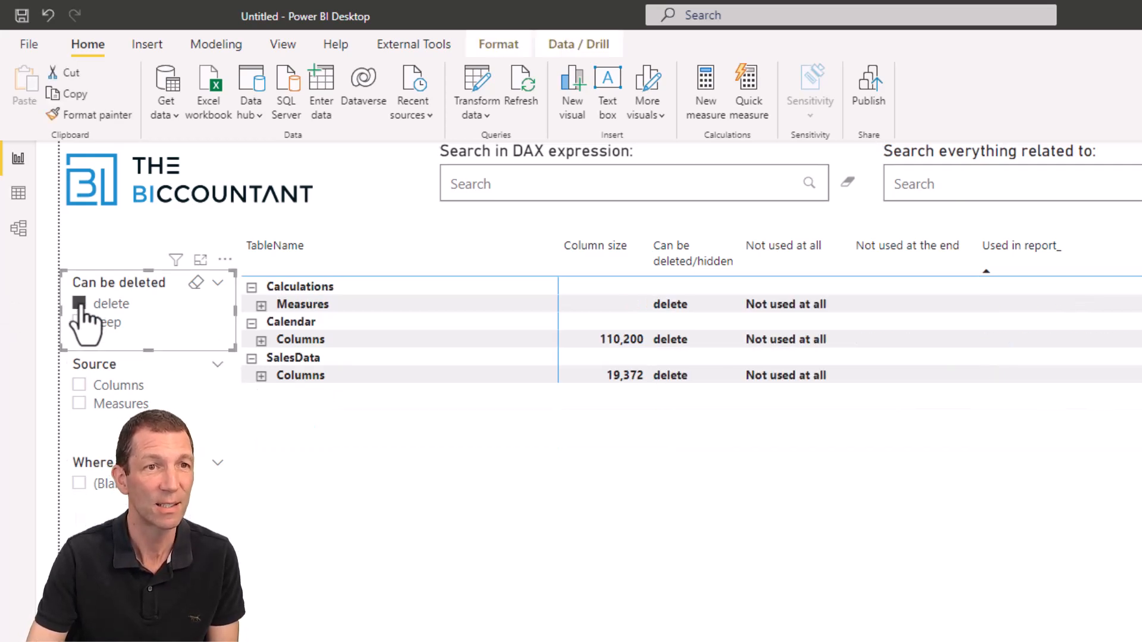
Step: Filter to deletable items and expand Measures, SalesData and Calendar columns
{"action": "left_click", "coordinate": [79, 303]}
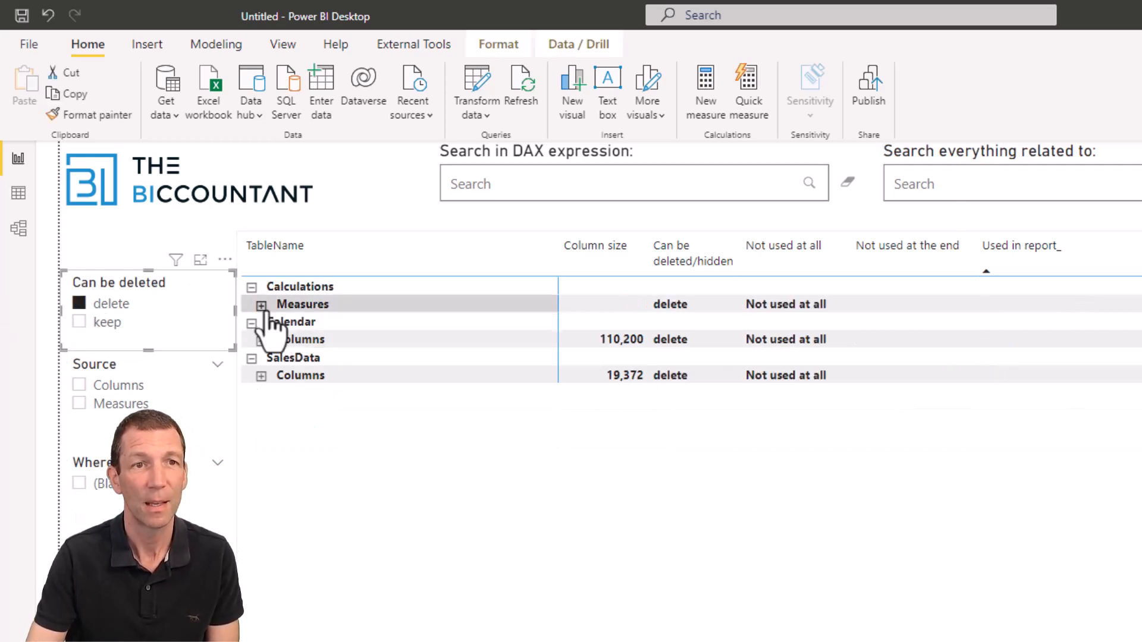
{"action": "left_click", "coordinate": [261, 303]}
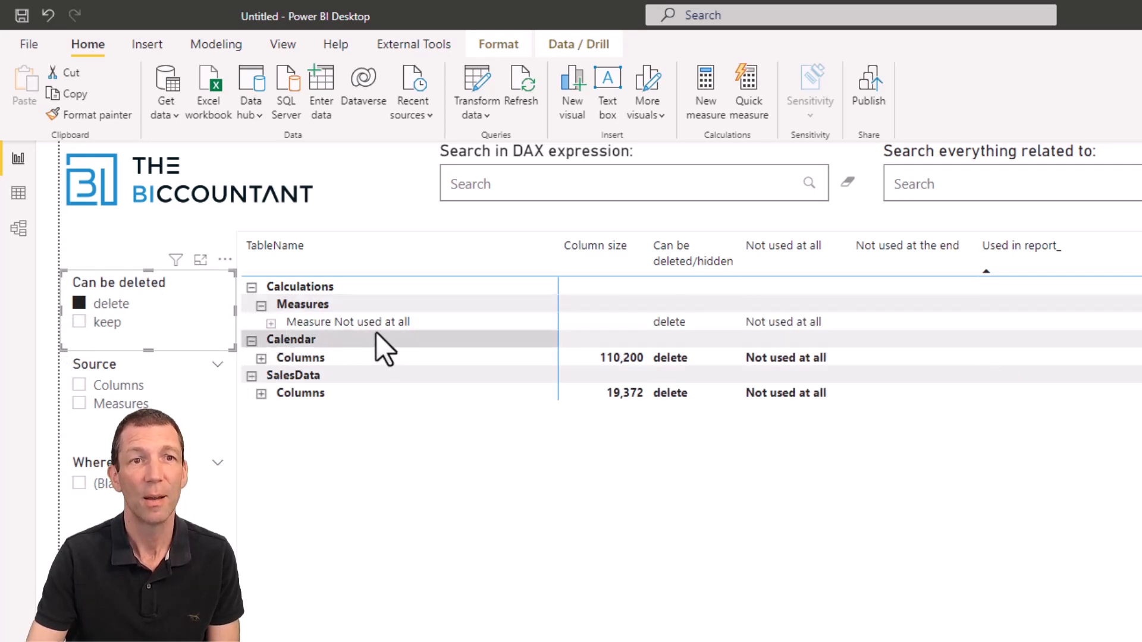
{"action": "mouse_move", "coordinate": [656, 322]}
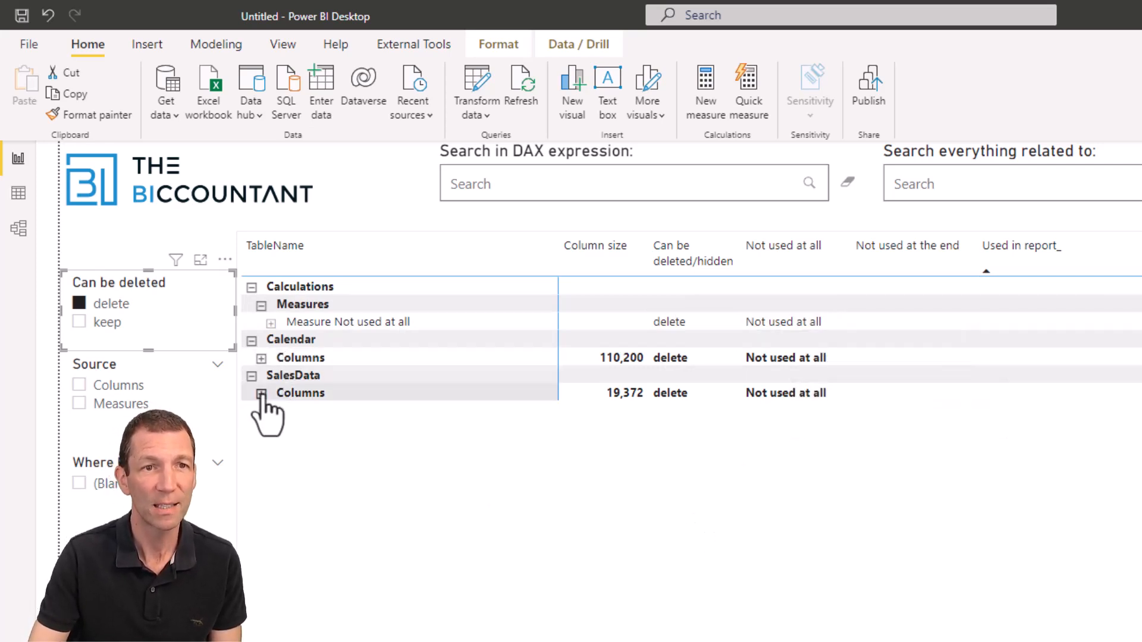
{"action": "left_click", "coordinate": [261, 393]}
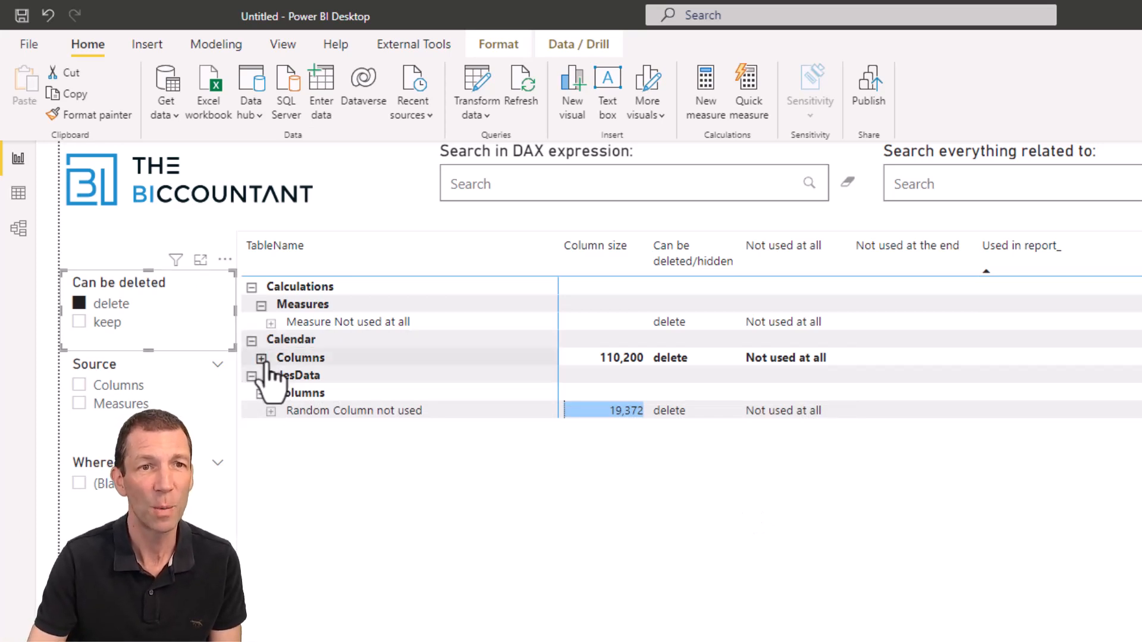
{"action": "left_click", "coordinate": [262, 358]}
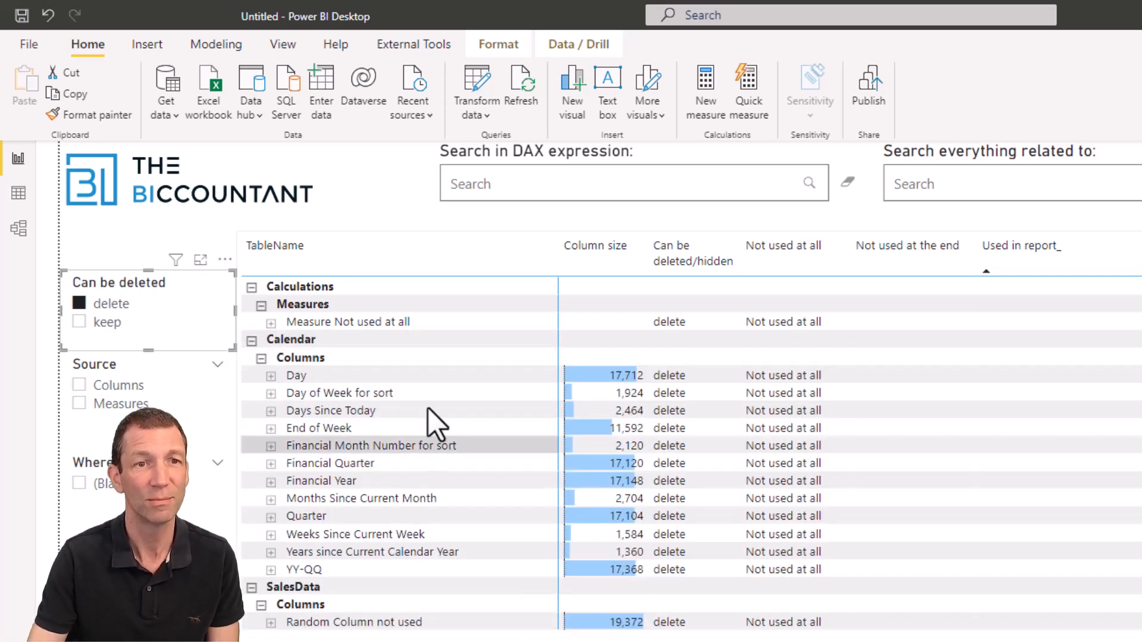
{"action": "mouse_move", "coordinate": [437, 539]}
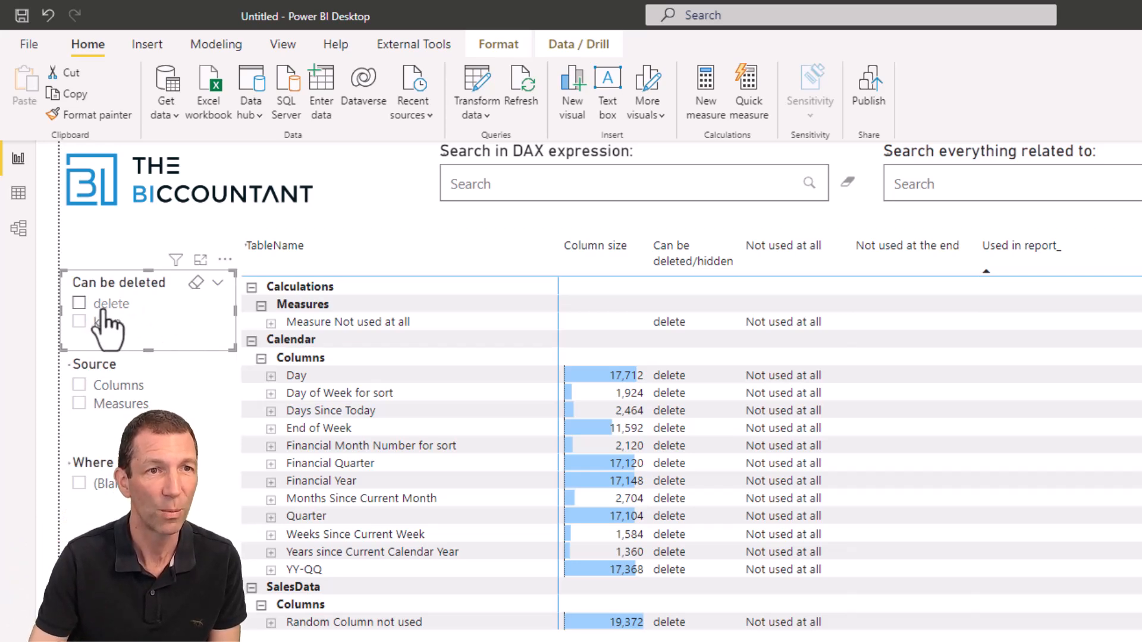
Step: Filter to items to keep and expand Actual Sales to show its usages
{"action": "left_click", "coordinate": [79, 323]}
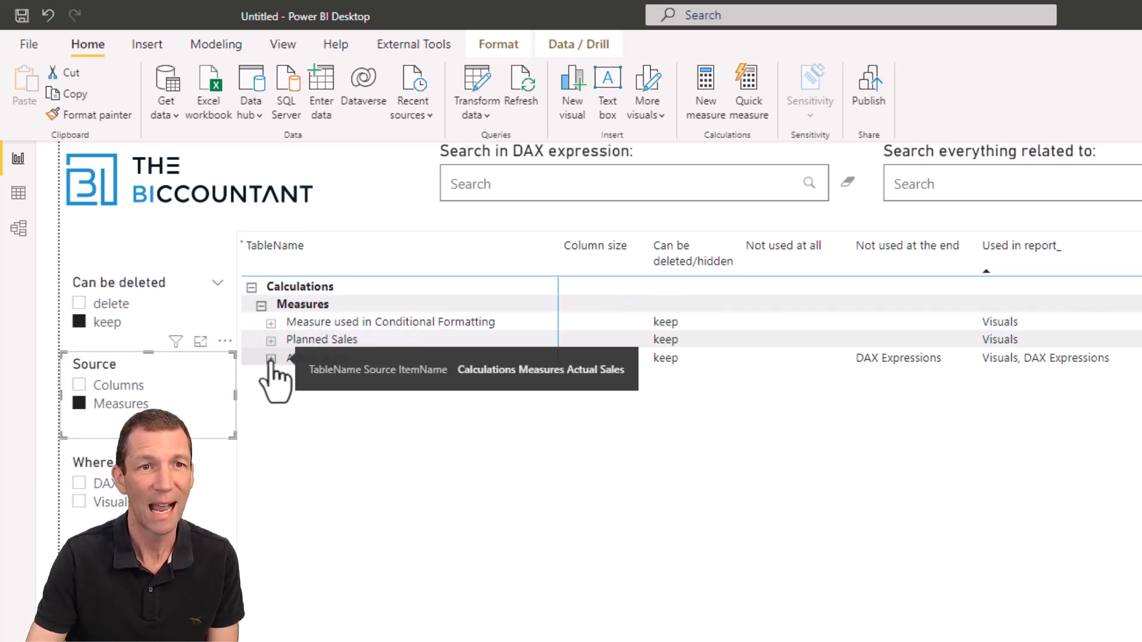
{"action": "left_click", "coordinate": [271, 357]}
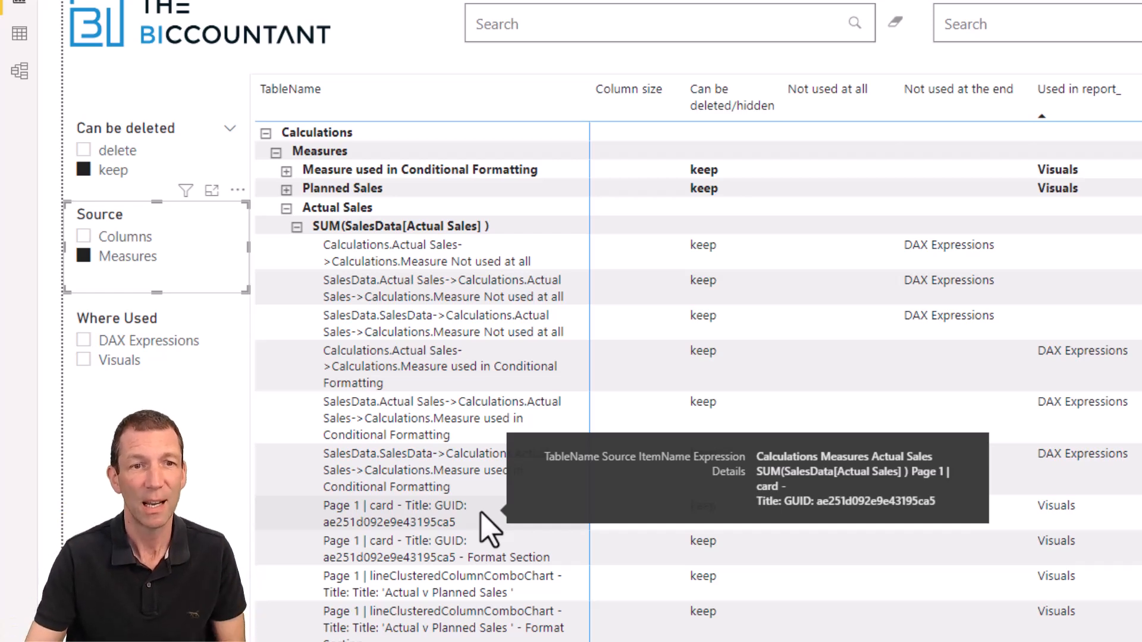
{"action": "mouse_move", "coordinate": [401, 605]}
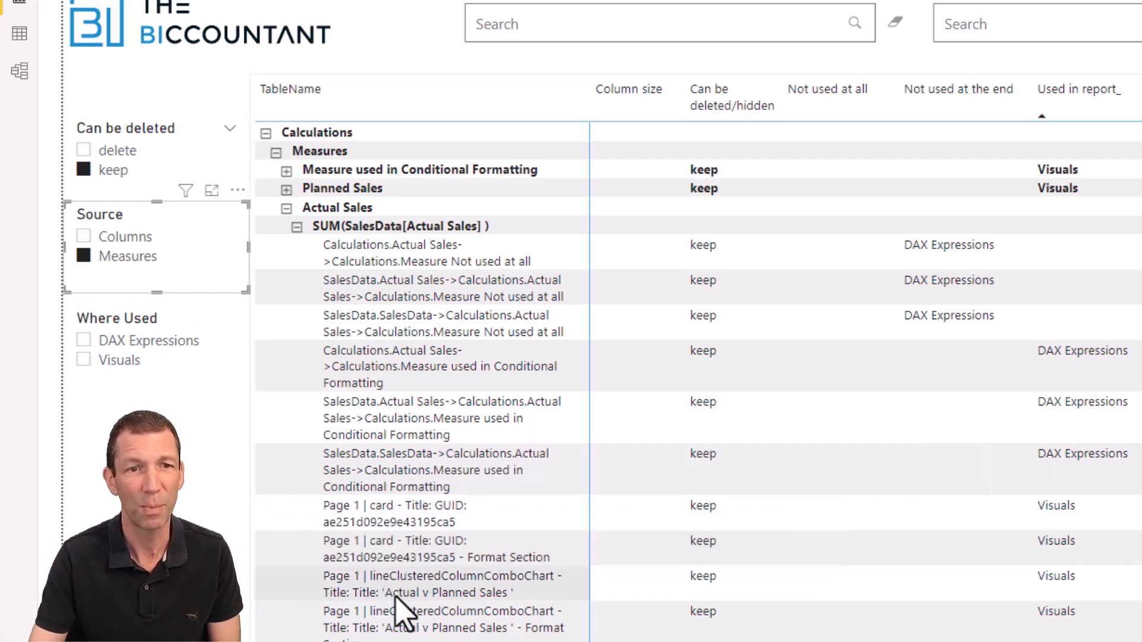
{"action": "mouse_move", "coordinate": [419, 583]}
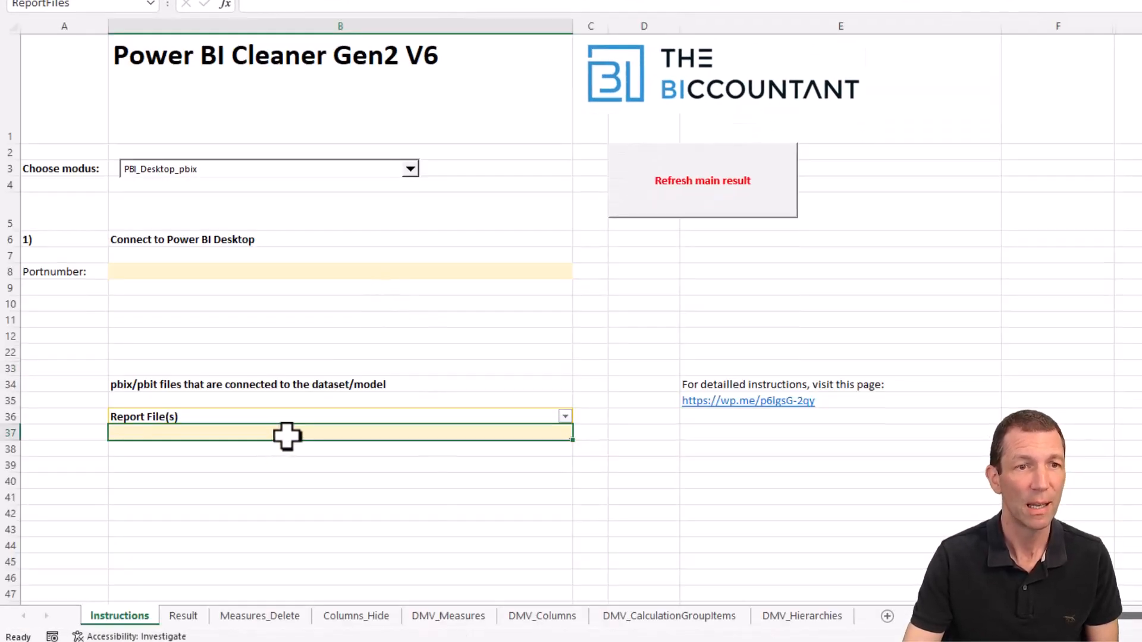
Step: Enter the PBI Cleaner Demo.pbix path into the Report File(s) cell B37
{"action": "left_click", "coordinate": [284, 431]}
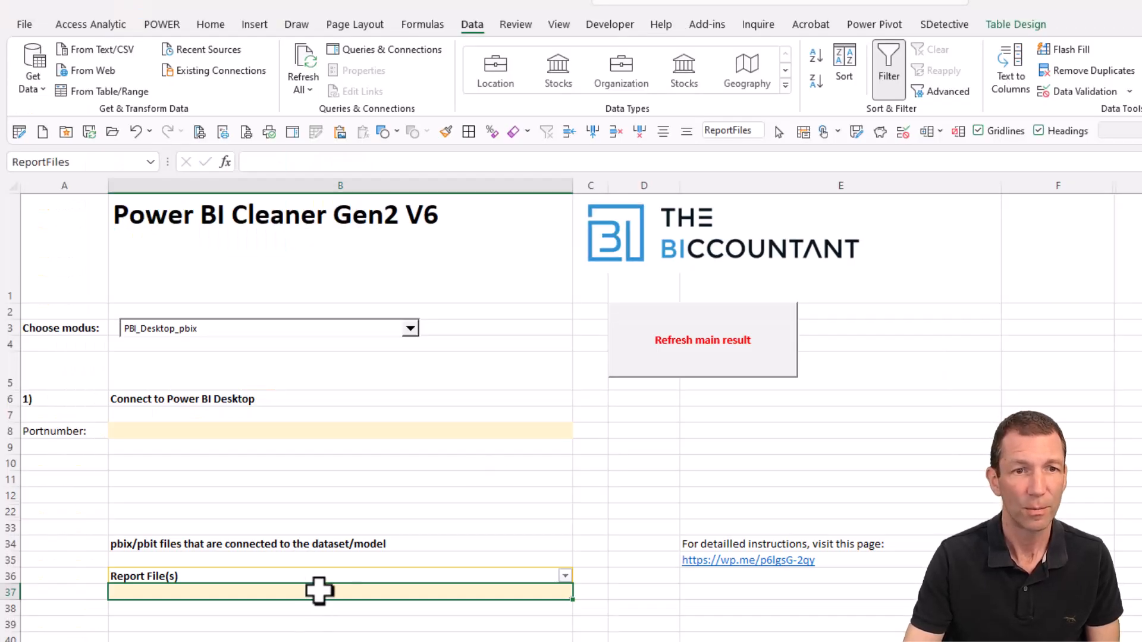
{"action": "type", "text": "C:\\Users\\whopkins\\OneDrive - Access Analytic\\MVP\\MVP Videos\\Imke Power BI Cleaner Tool\\PBI Cleaner Demo.pbix"}
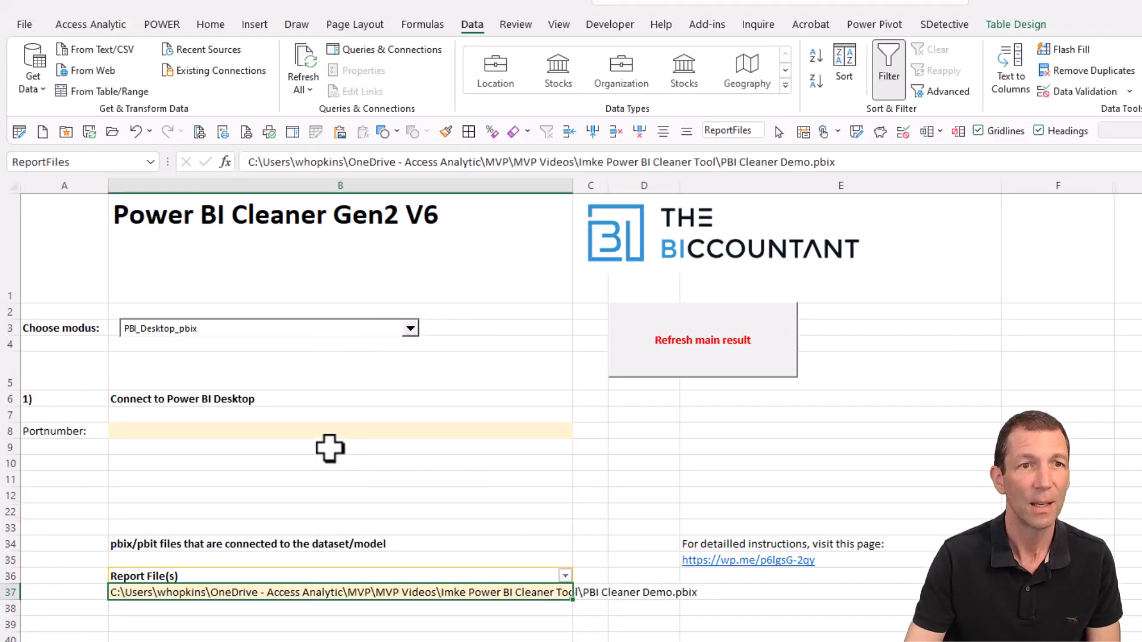
{"action": "left_click", "coordinate": [340, 431]}
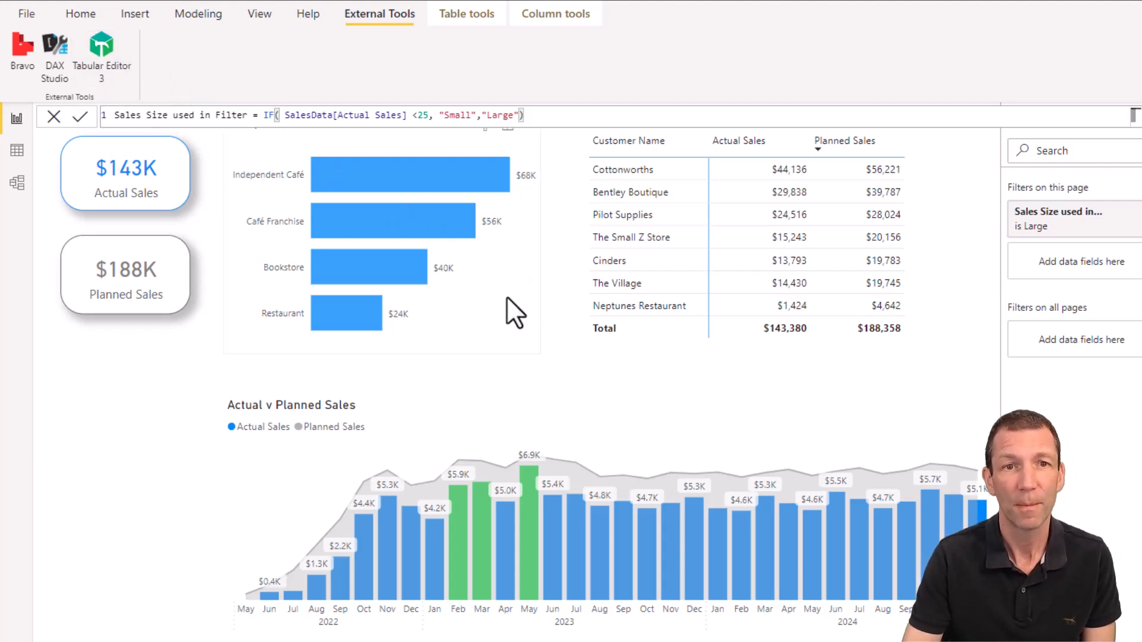
{"action": "mouse_move", "coordinate": [683, 442]}
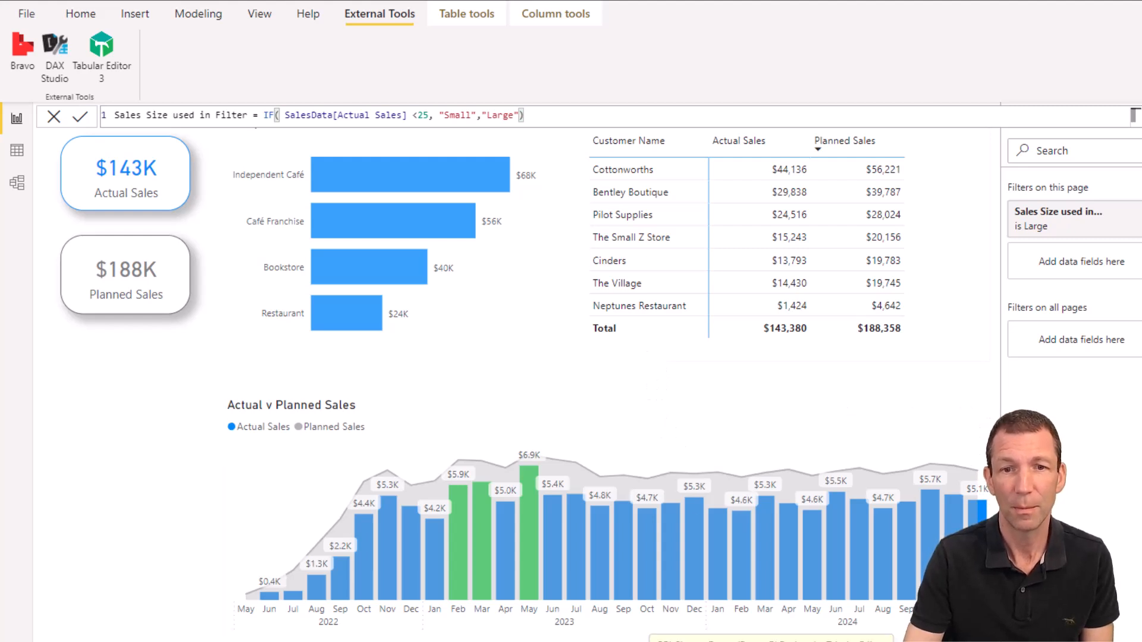
Step: Launch Tabular Editor 3, choose Open from DB and list the local instances
{"action": "left_click", "coordinate": [100, 54]}
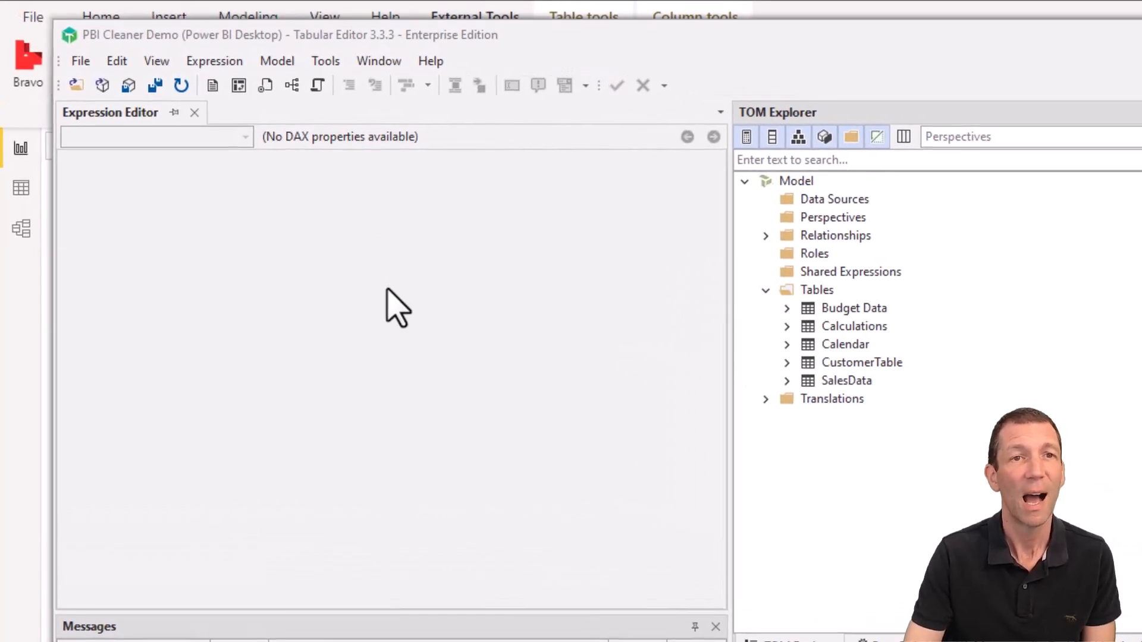
{"action": "mouse_move", "coordinate": [219, 219]}
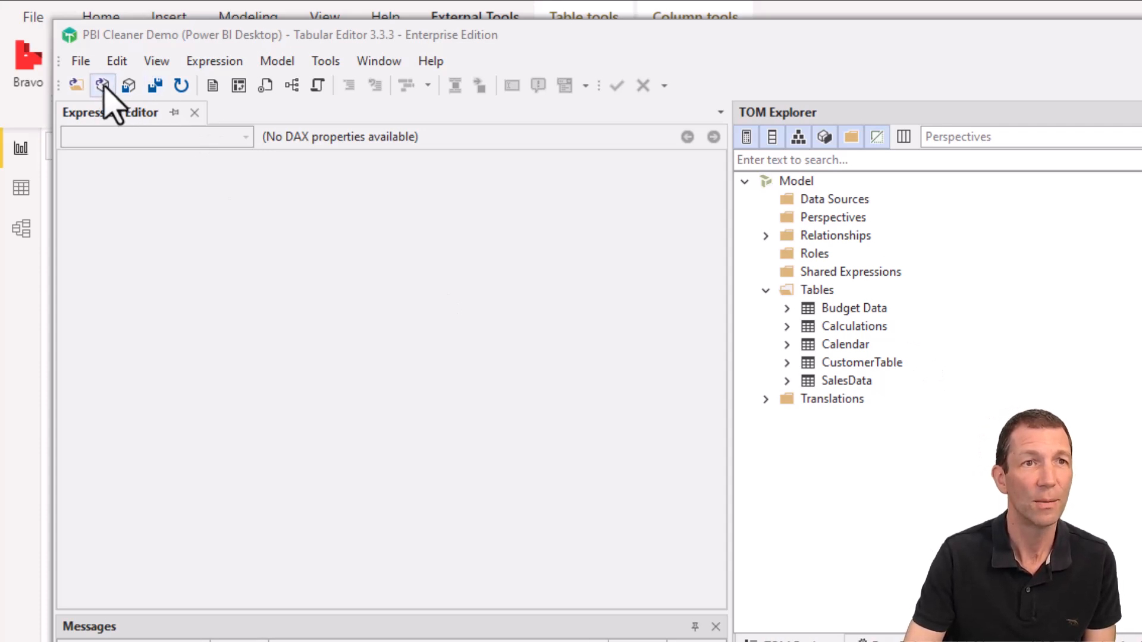
{"action": "left_click", "coordinate": [102, 86]}
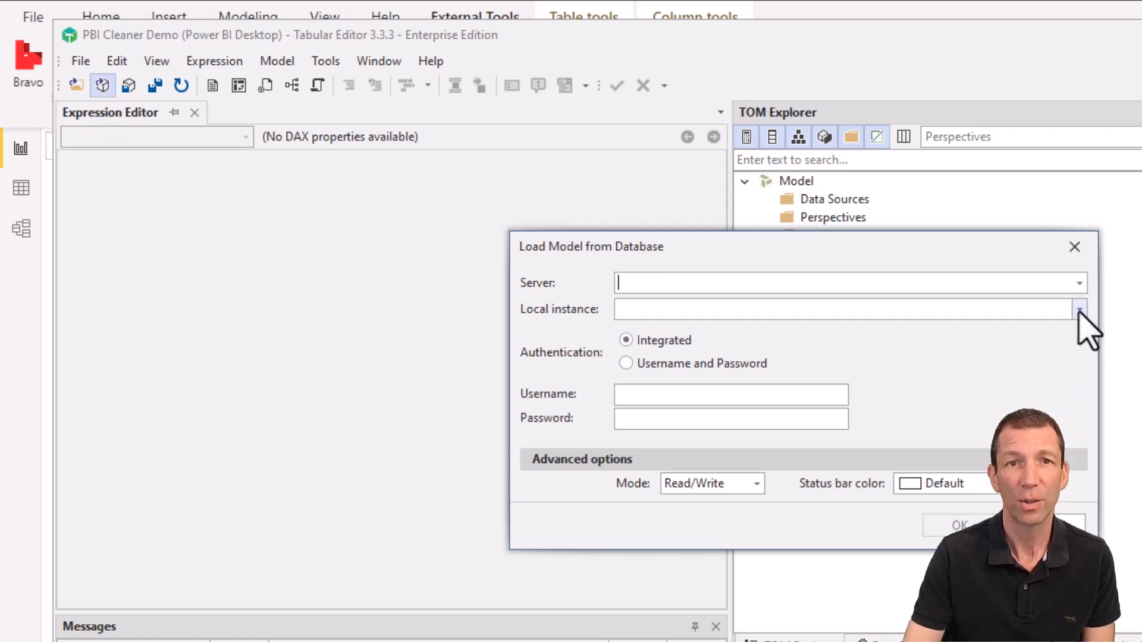
{"action": "left_click", "coordinate": [1079, 310]}
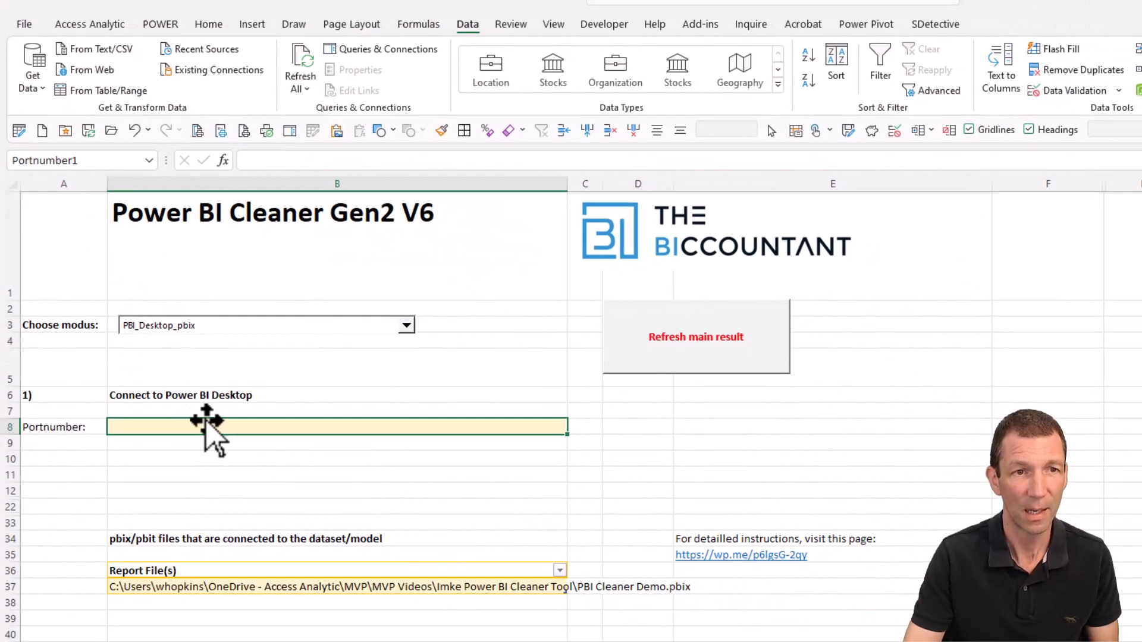
Step: Enter port number 58291 in the Portnumber cell of the Instructions sheet
{"action": "type", "text": "58291"}
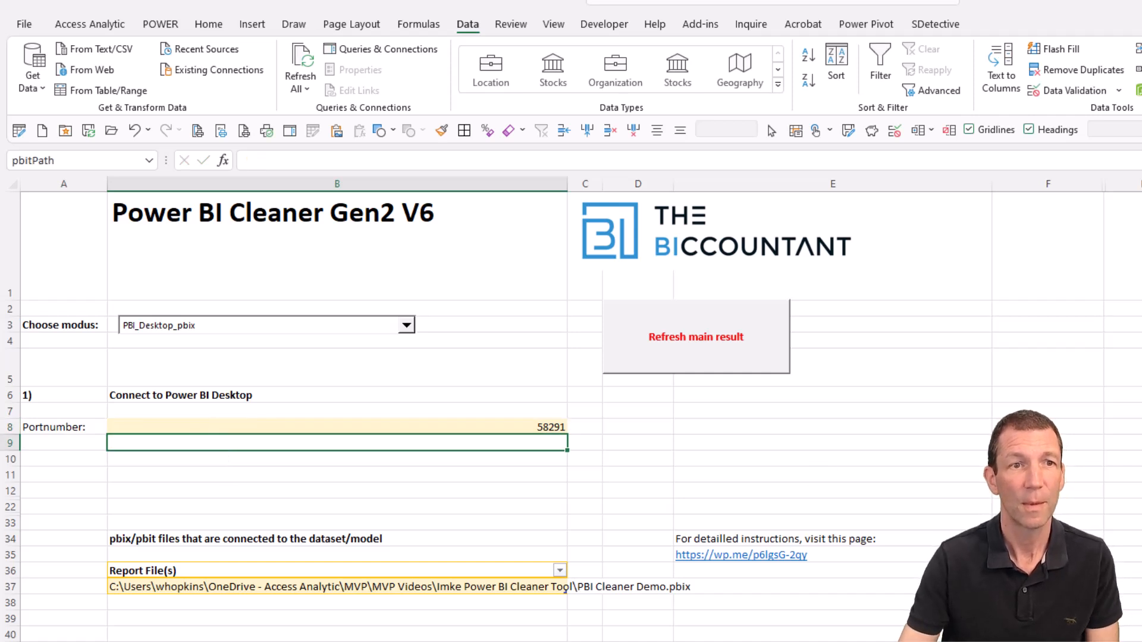
{"action": "left_click", "coordinate": [695, 336]}
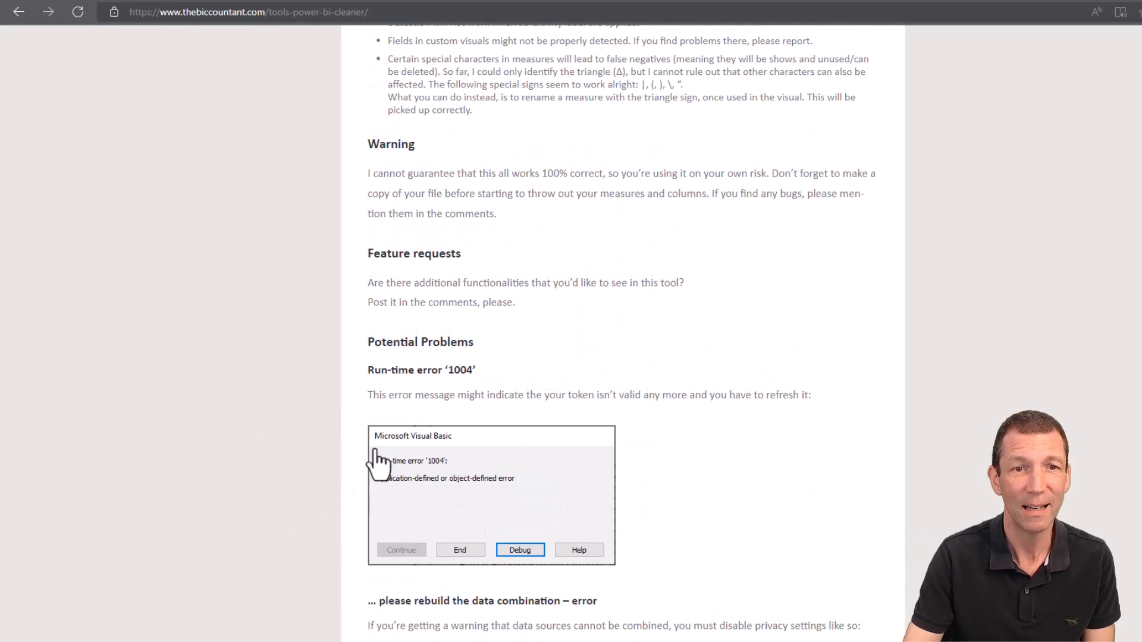
Step: Scroll the Power BI Cleaner page through Potential Problems to the native database query warnings
{"action": "scroll", "scroll_direction": "down", "scroll_amount": 3}
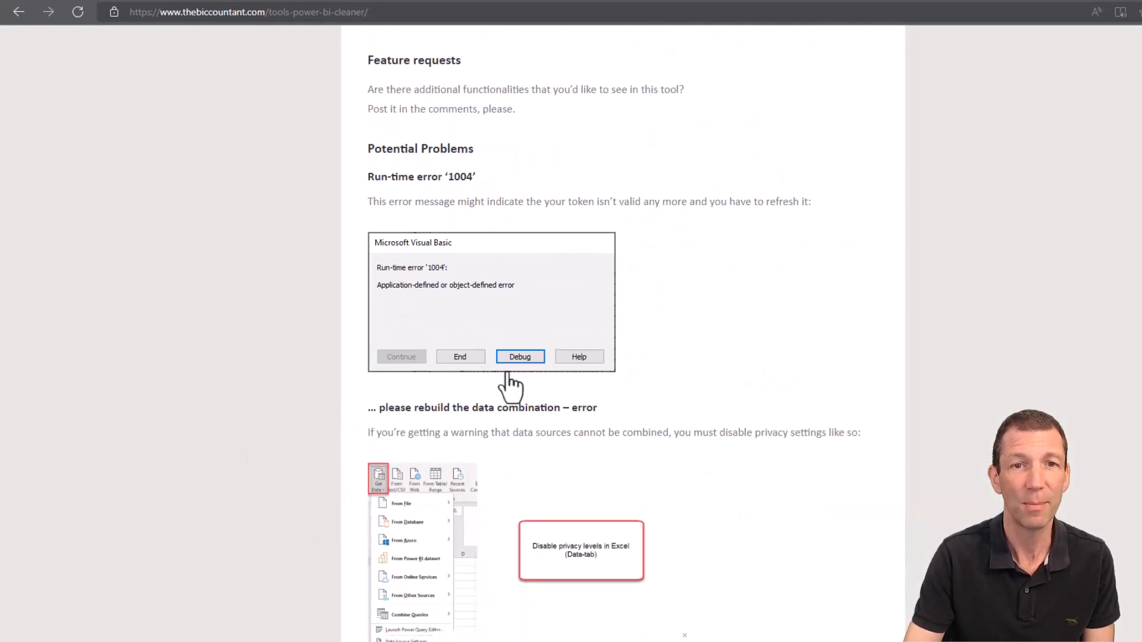
{"action": "scroll", "scroll_direction": "down", "scroll_amount": 3}
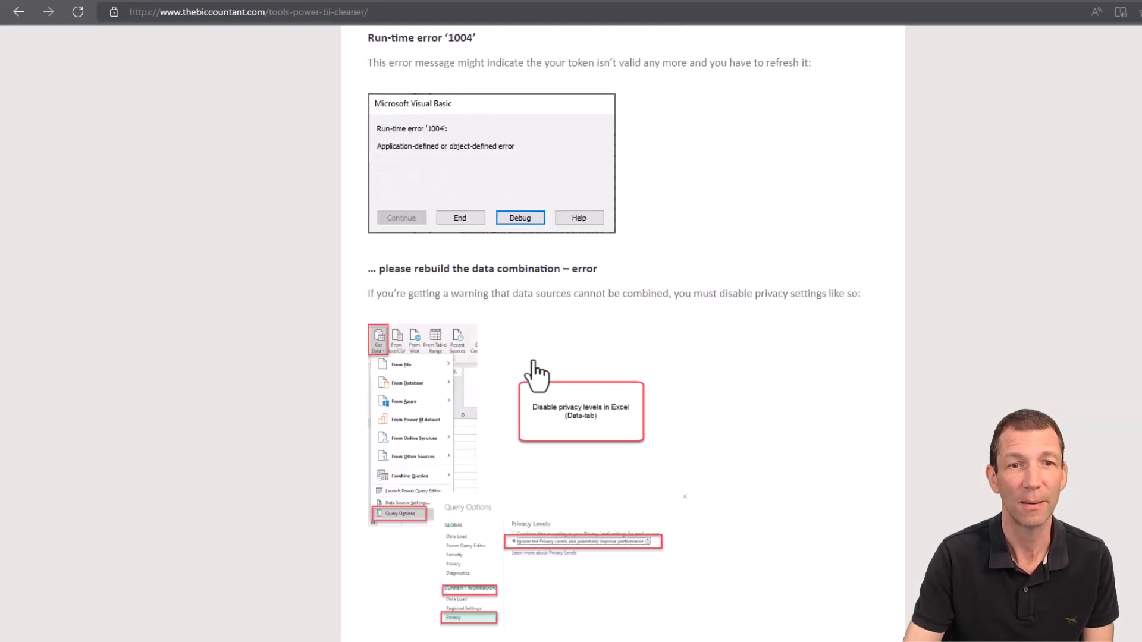
{"action": "scroll", "scroll_direction": "down", "scroll_amount": 3}
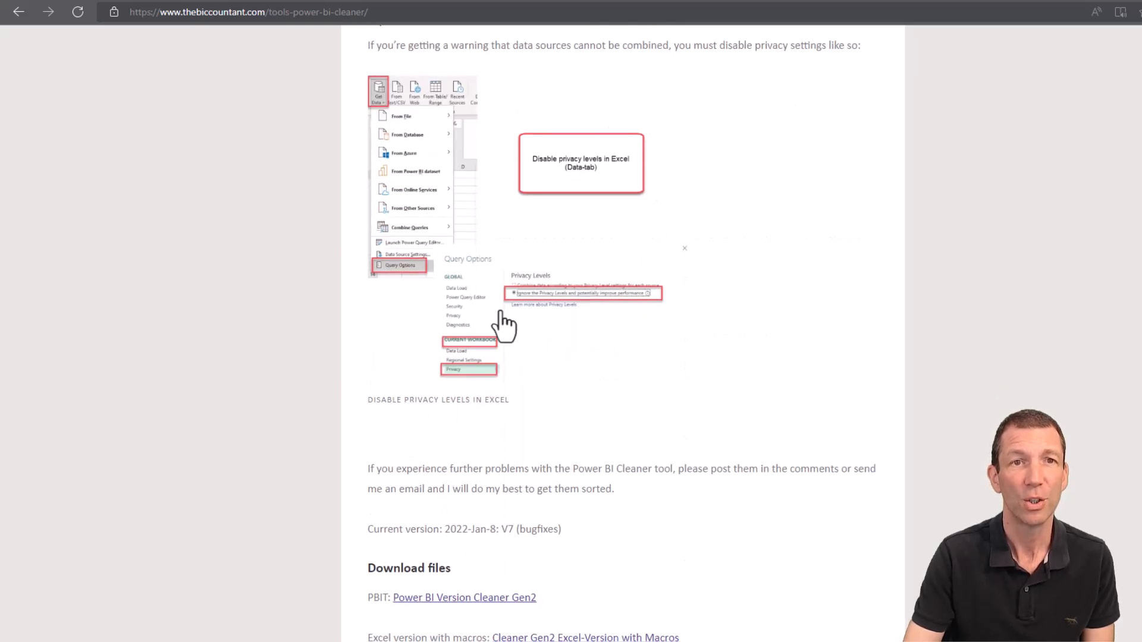
{"action": "mouse_move", "coordinate": [394, 103]}
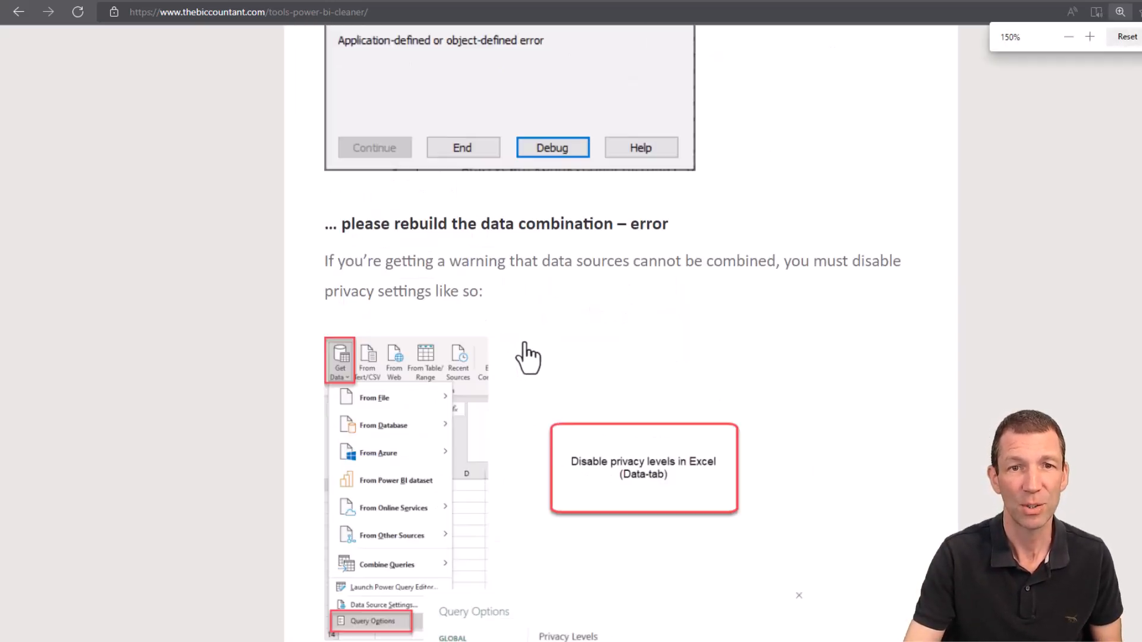
{"action": "scroll", "scroll_direction": "down", "scroll_amount": 3}
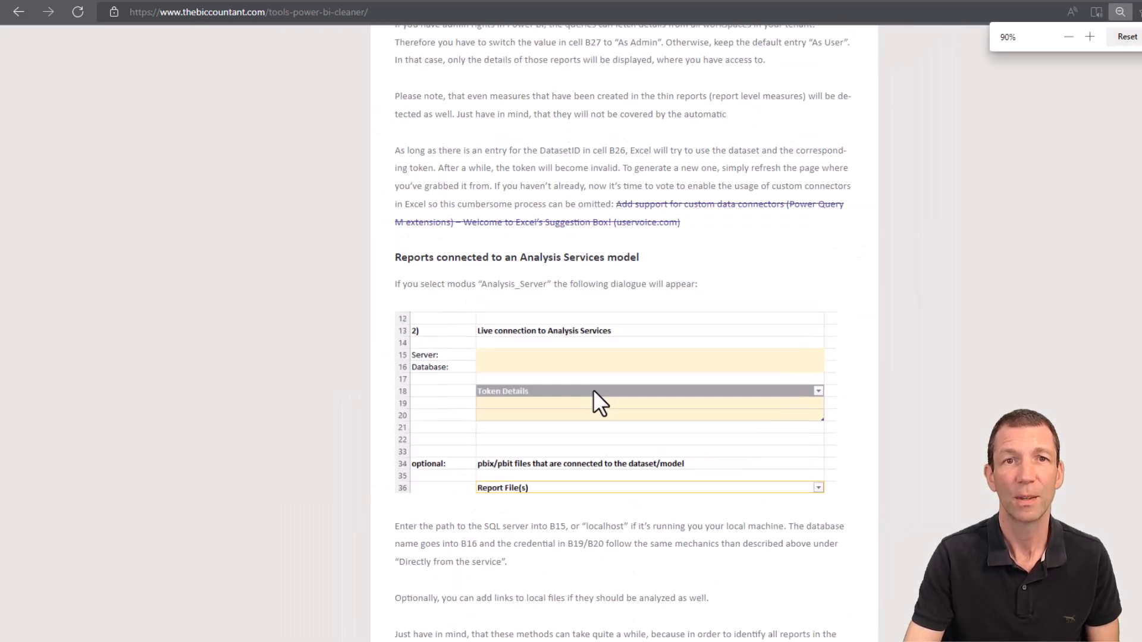
{"action": "scroll", "scroll_direction": "down", "scroll_amount": 3}
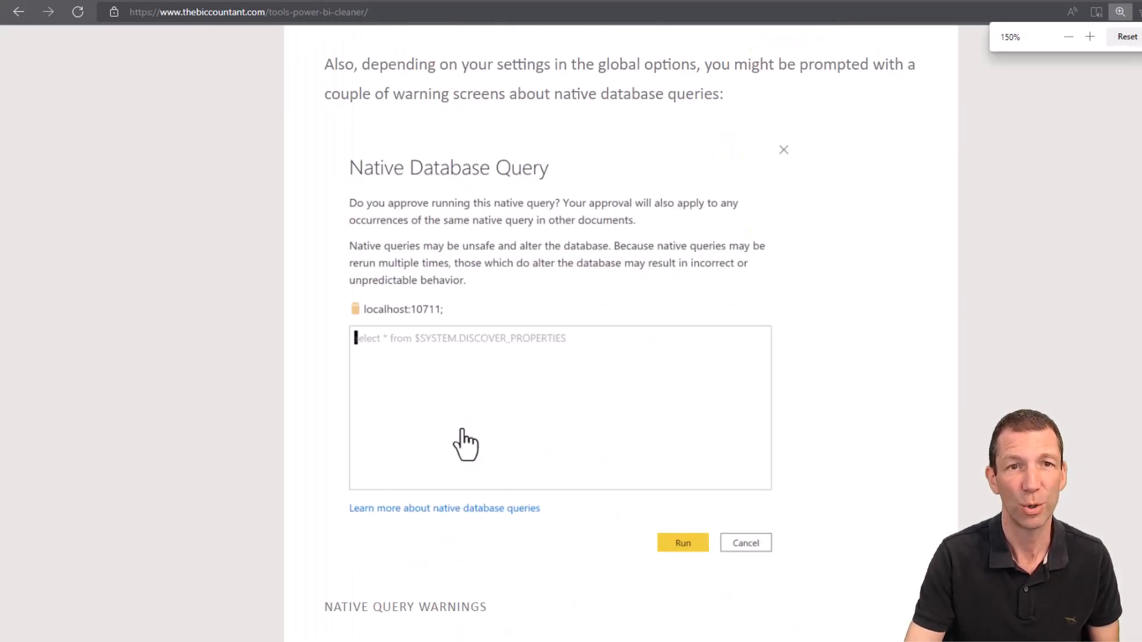
{"action": "left_click", "coordinate": [1089, 37]}
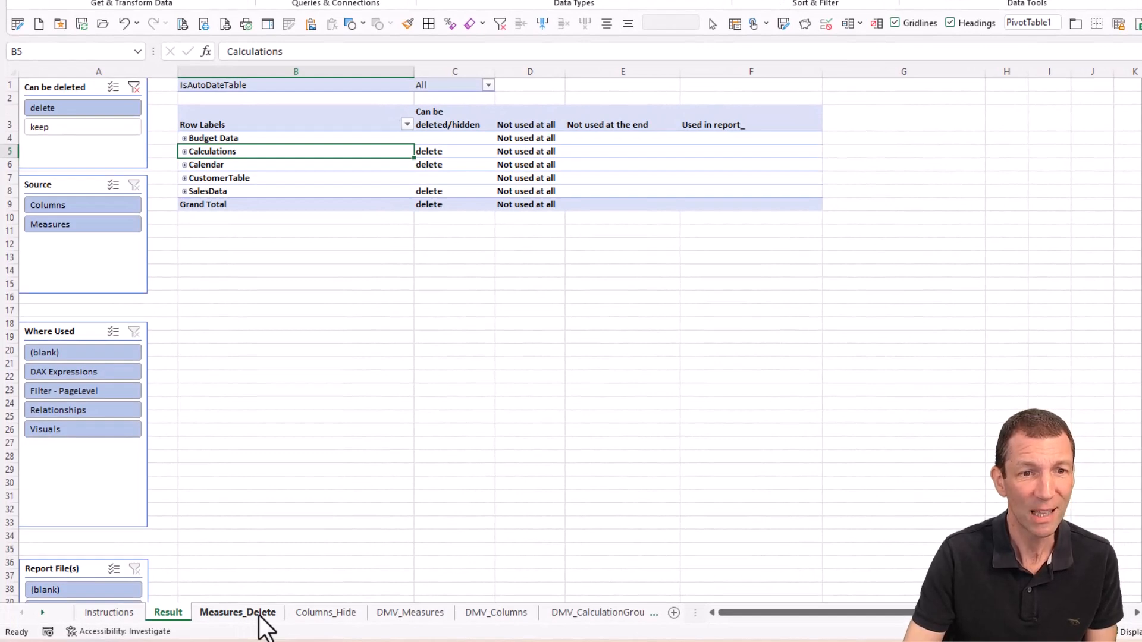
Step: Generate and copy the Measures_Delete code for 'Measure Not used at all'
{"action": "left_click", "coordinate": [238, 612]}
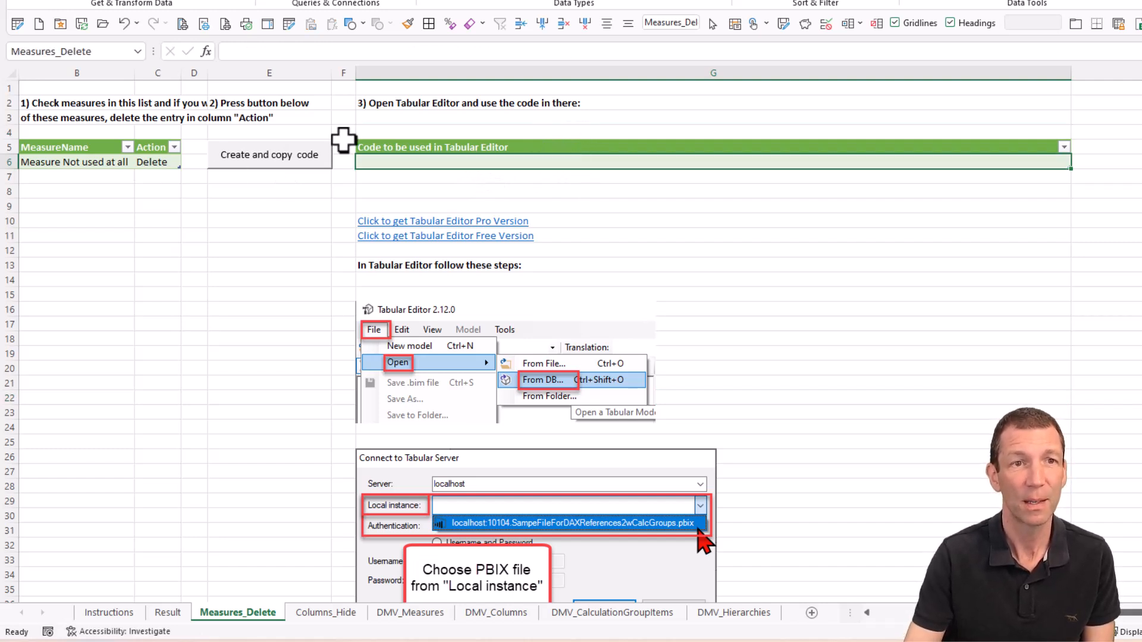
{"action": "left_click", "coordinate": [270, 155]}
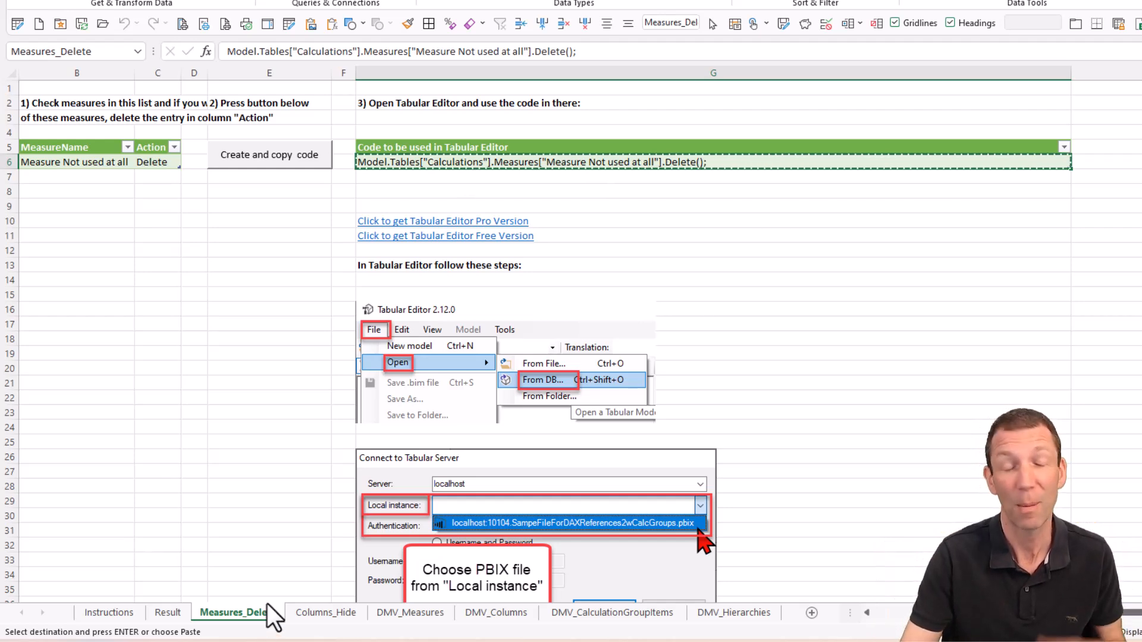
Step: Generate and copy the Columns_Hide code for the unused columns
{"action": "left_click", "coordinate": [325, 613]}
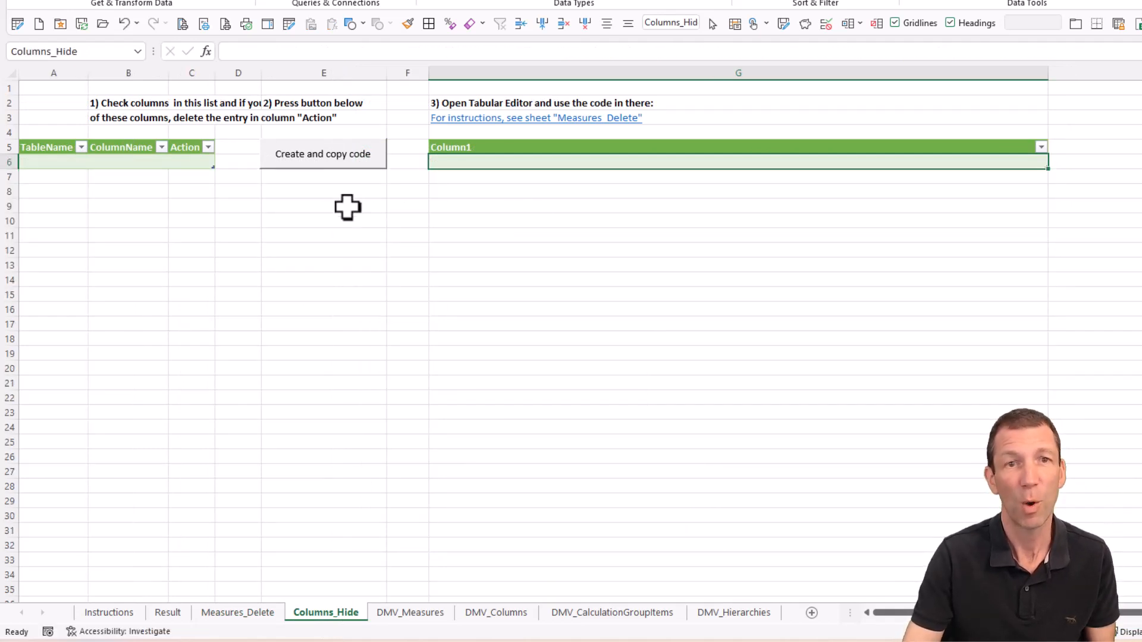
{"action": "left_click", "coordinate": [322, 153]}
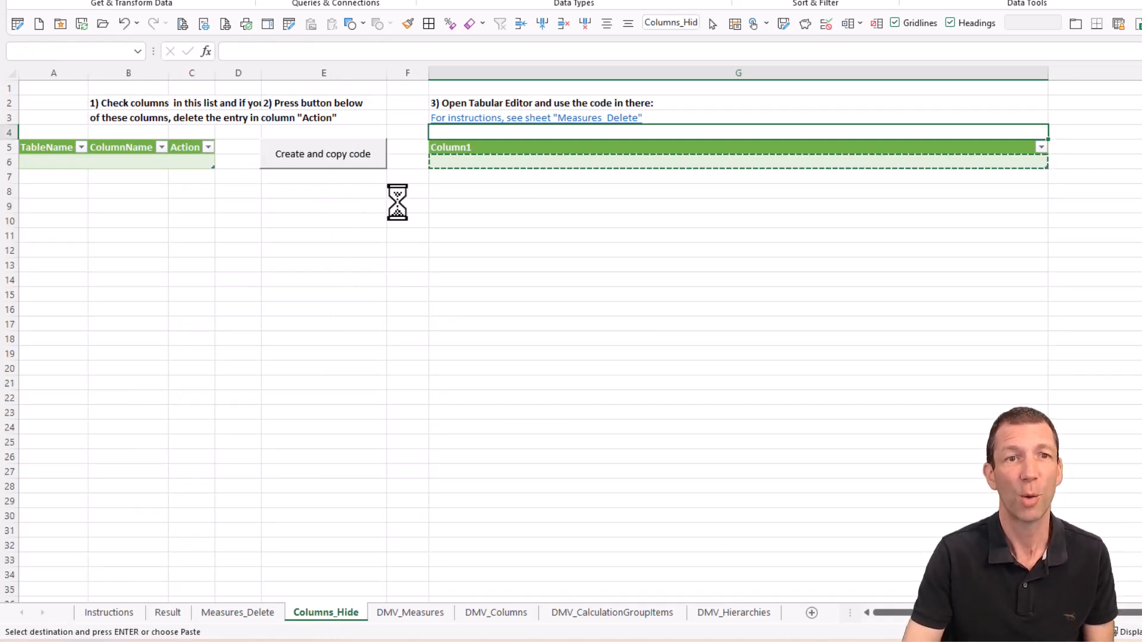
{"action": "left_click", "coordinate": [322, 154]}
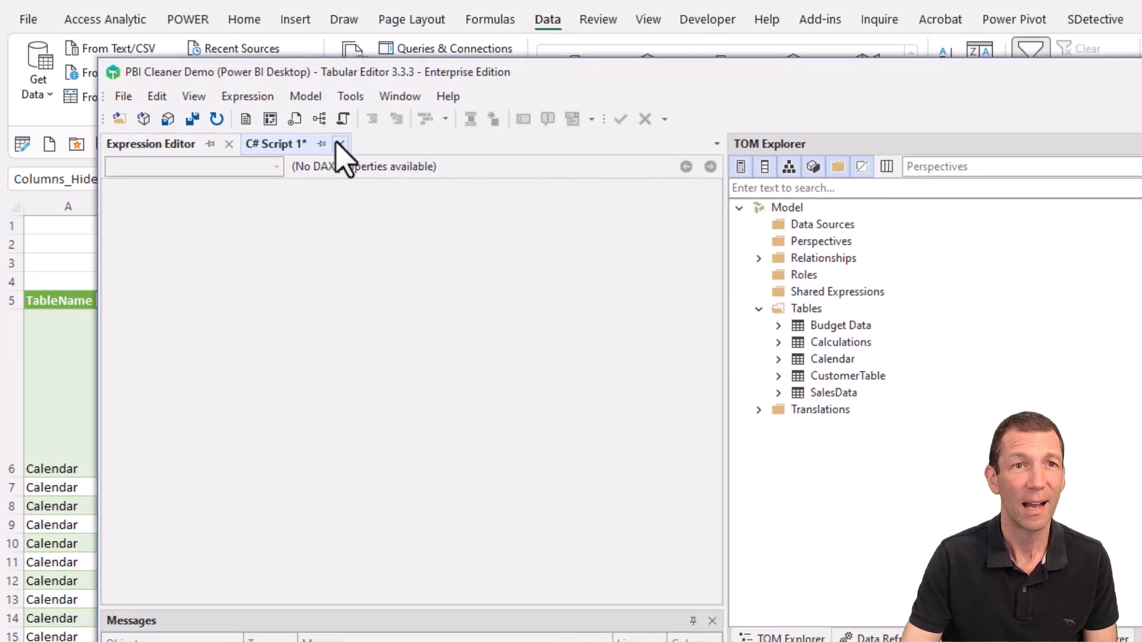
{"action": "mouse_move", "coordinate": [343, 119]}
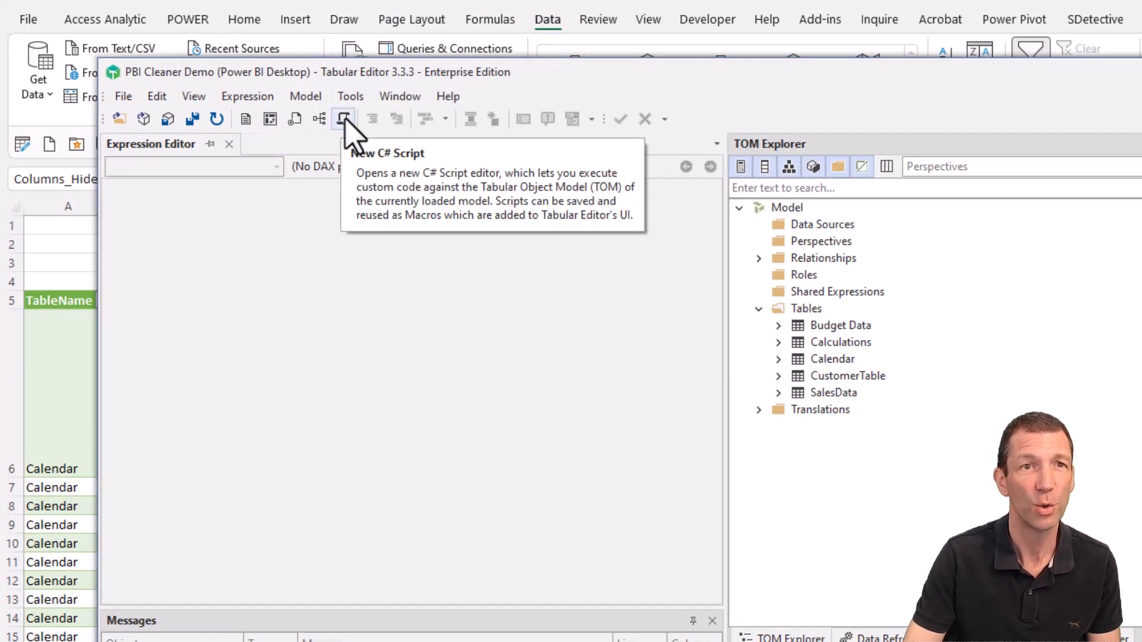
Step: Start a new C# script in Tabular Editor 3 and paste the column-hiding code
{"action": "left_click", "coordinate": [343, 119]}
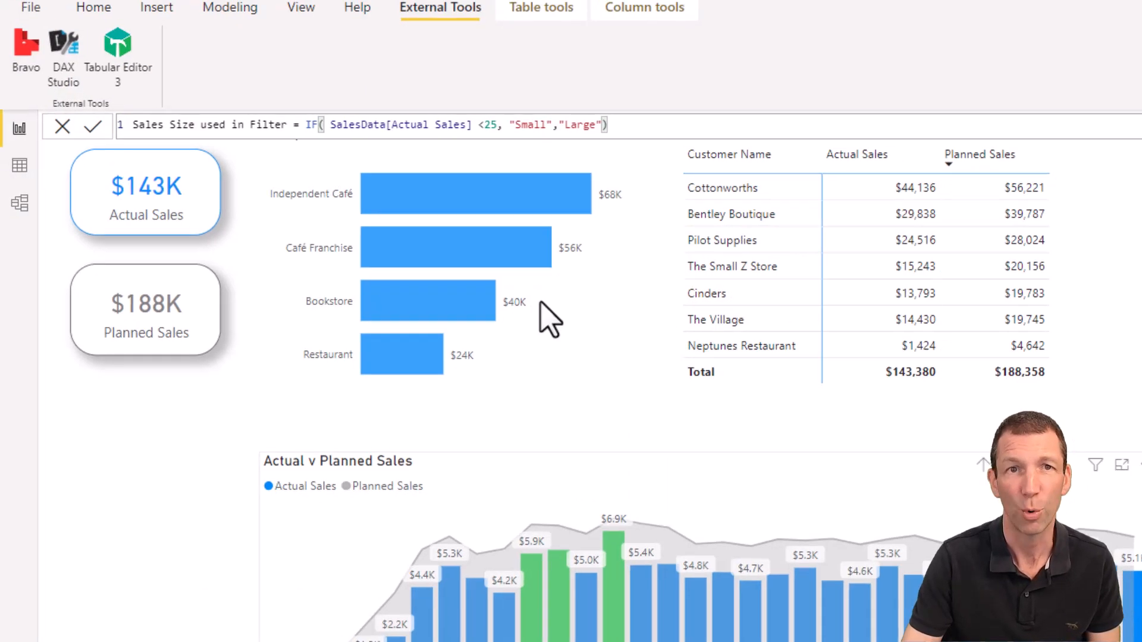
{"action": "left_click", "coordinate": [118, 51]}
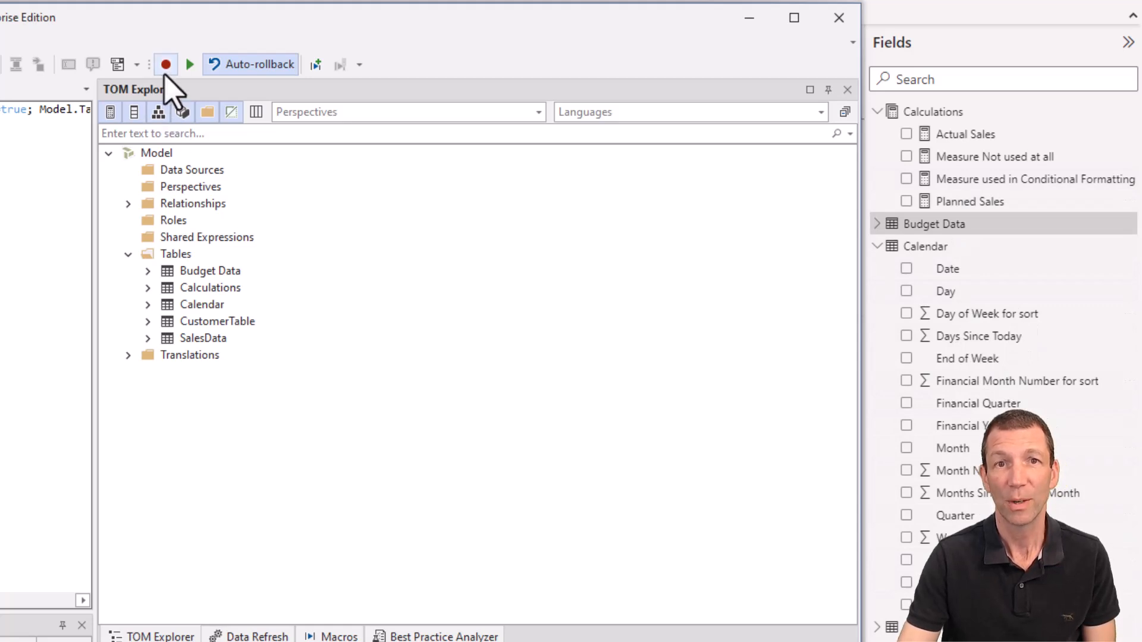
{"action": "mouse_move", "coordinate": [189, 64]}
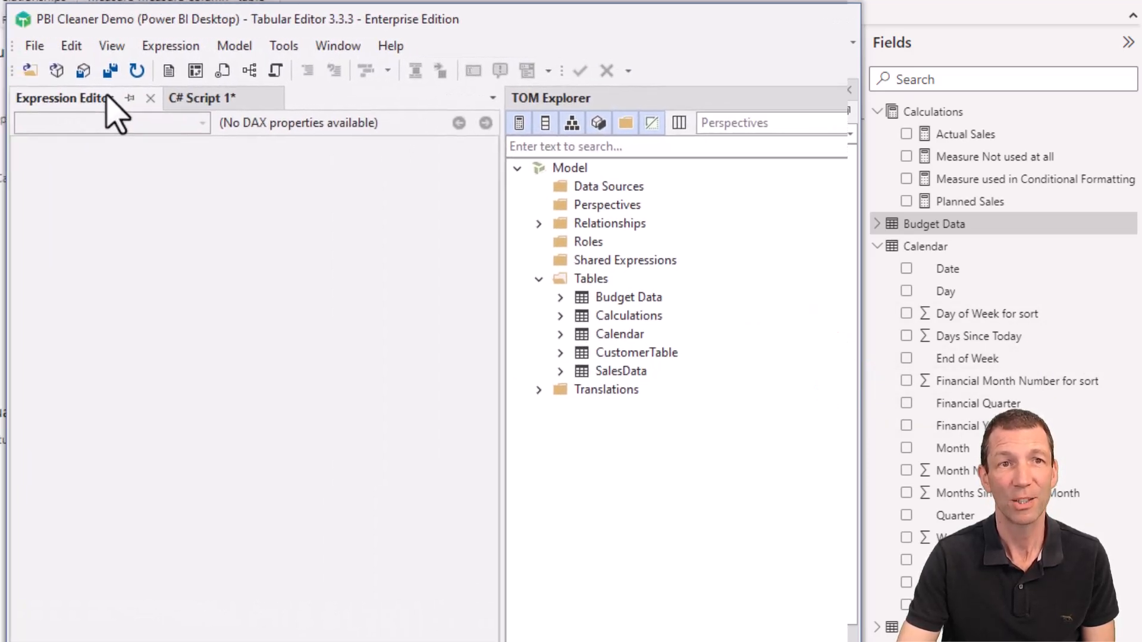
{"action": "mouse_move", "coordinate": [82, 70]}
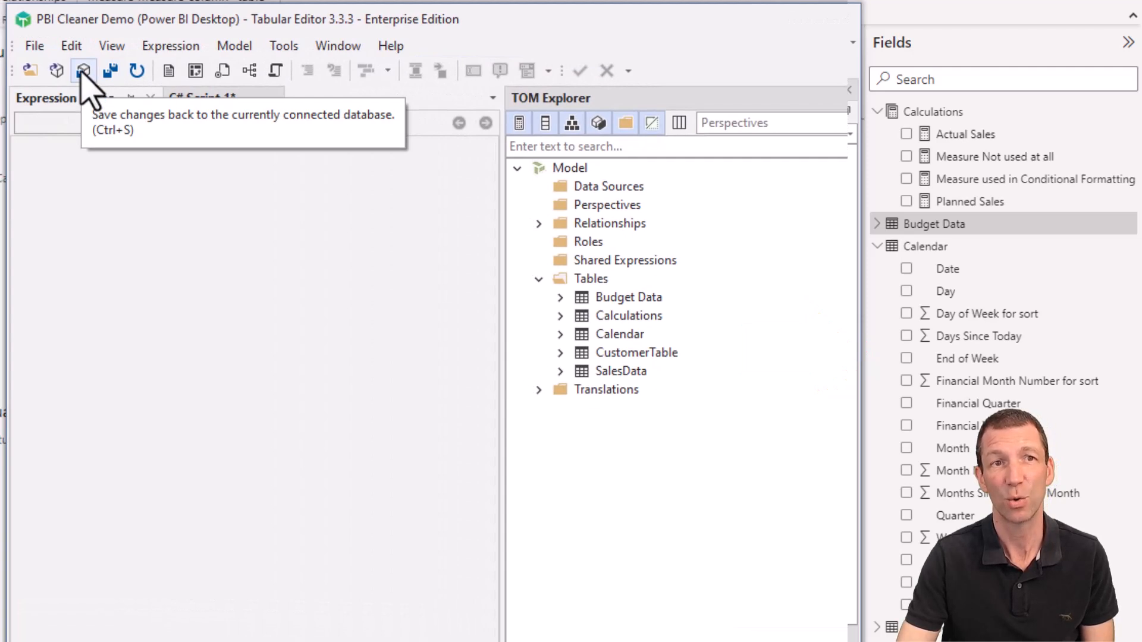